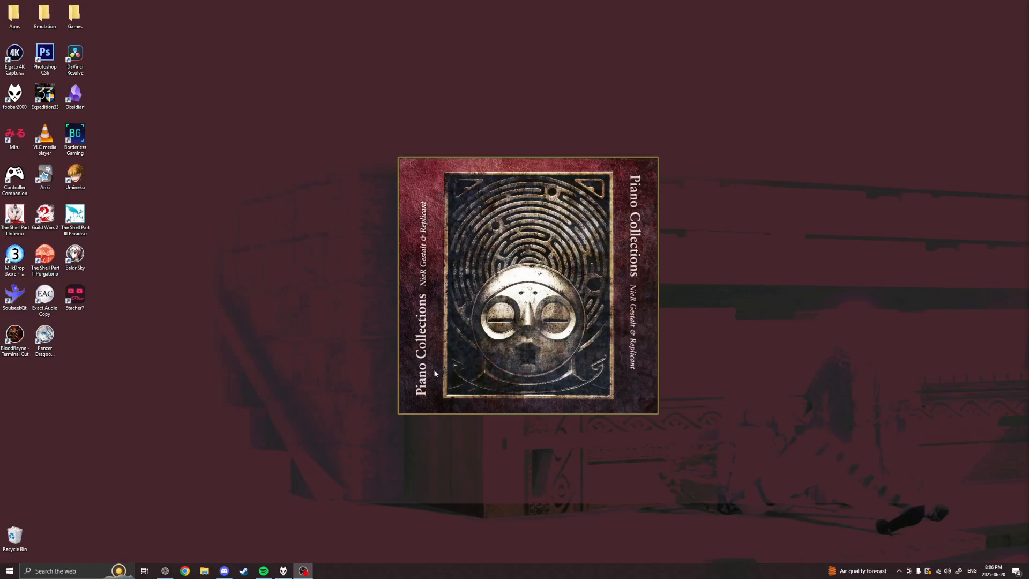
pyautogui.moveTo(351, 113)
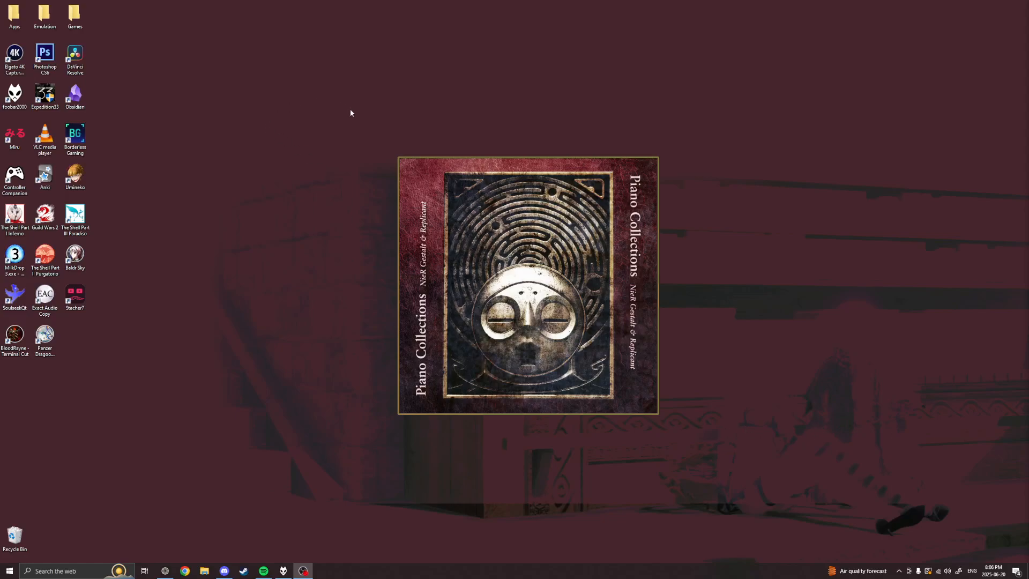
pyautogui.moveTo(369, 125)
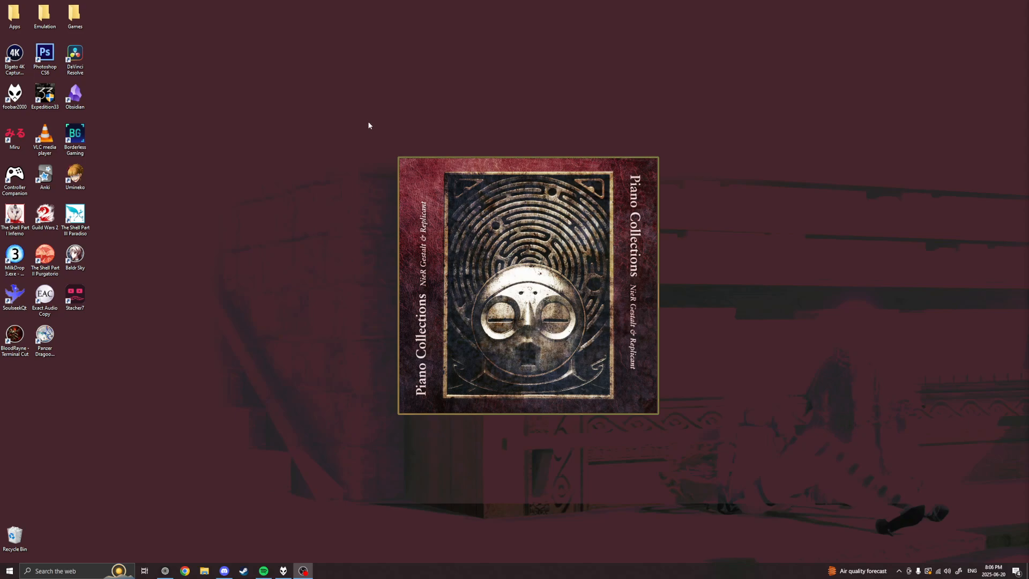
pyautogui.moveTo(274, 507)
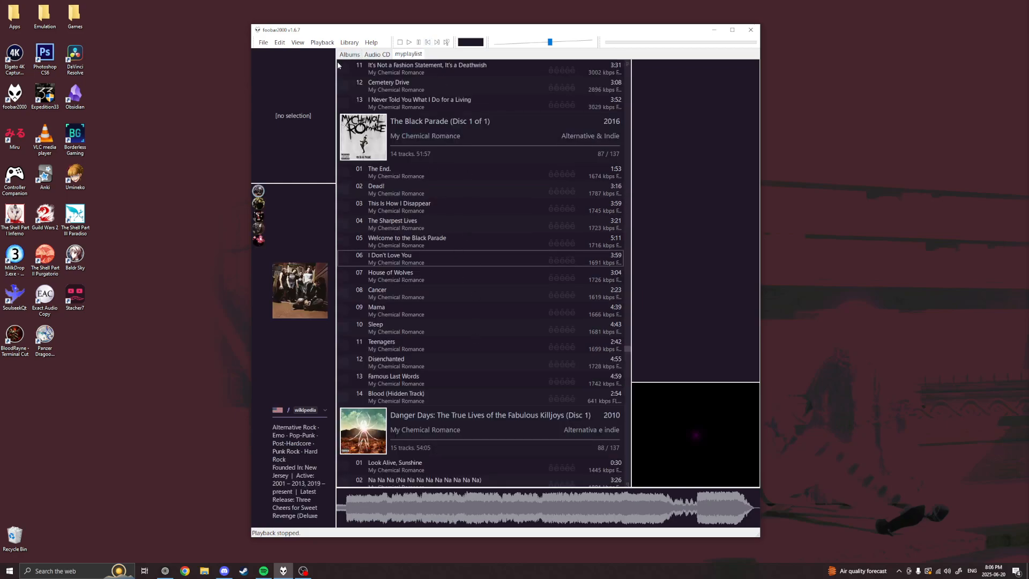
# Step: Switch between the Audio CD and saved playlist tabs, ending on the CD's 13 untitled tracks
pyautogui.click(376, 53)
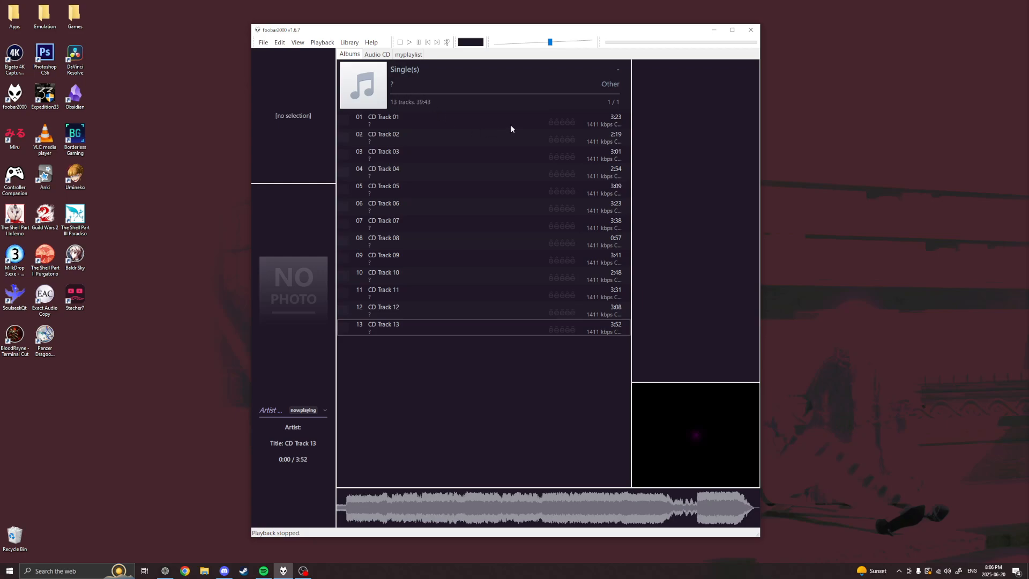
pyautogui.moveTo(425, 59)
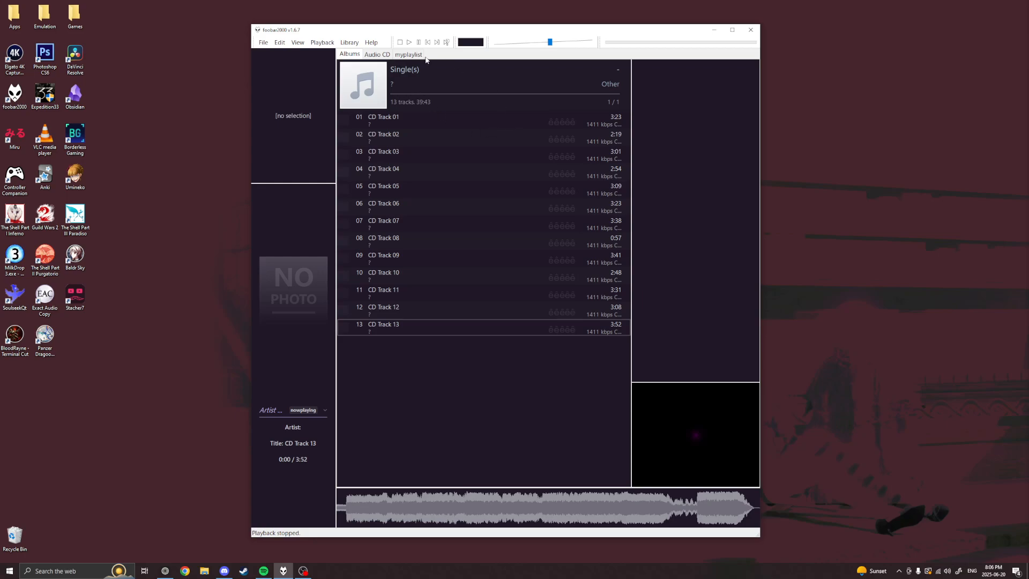
pyautogui.click(408, 54)
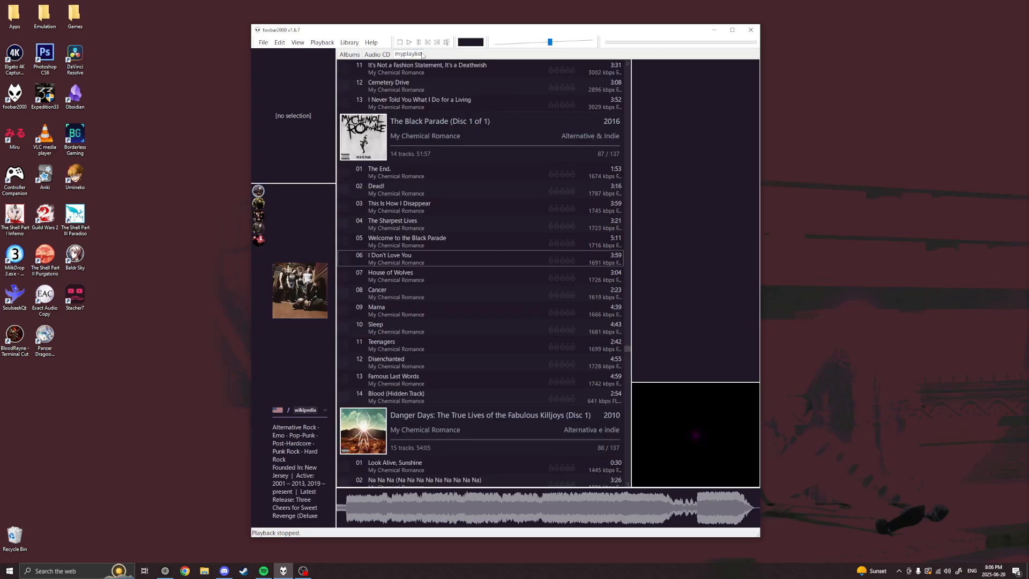
pyautogui.moveTo(627, 340)
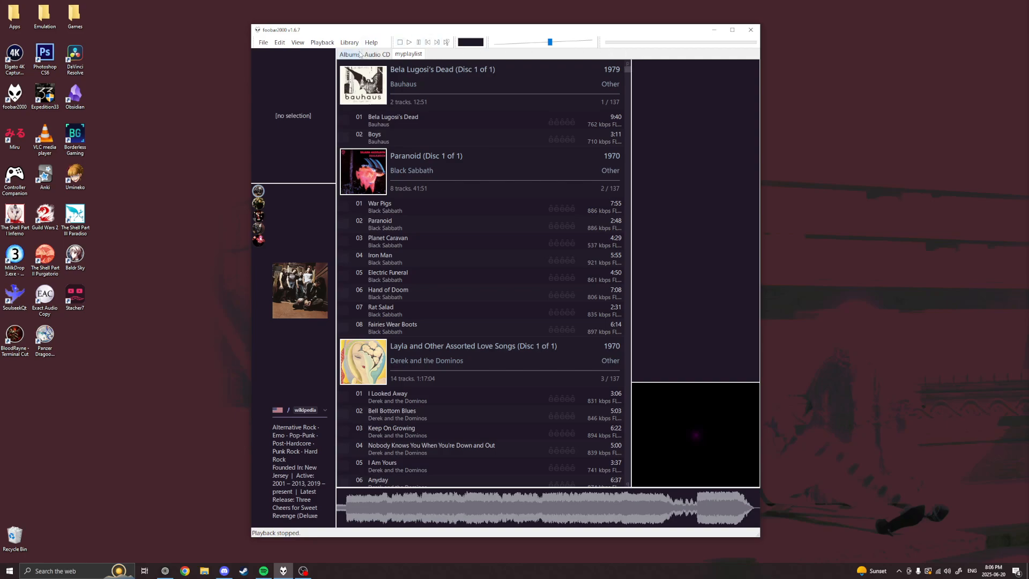
pyautogui.click(376, 53)
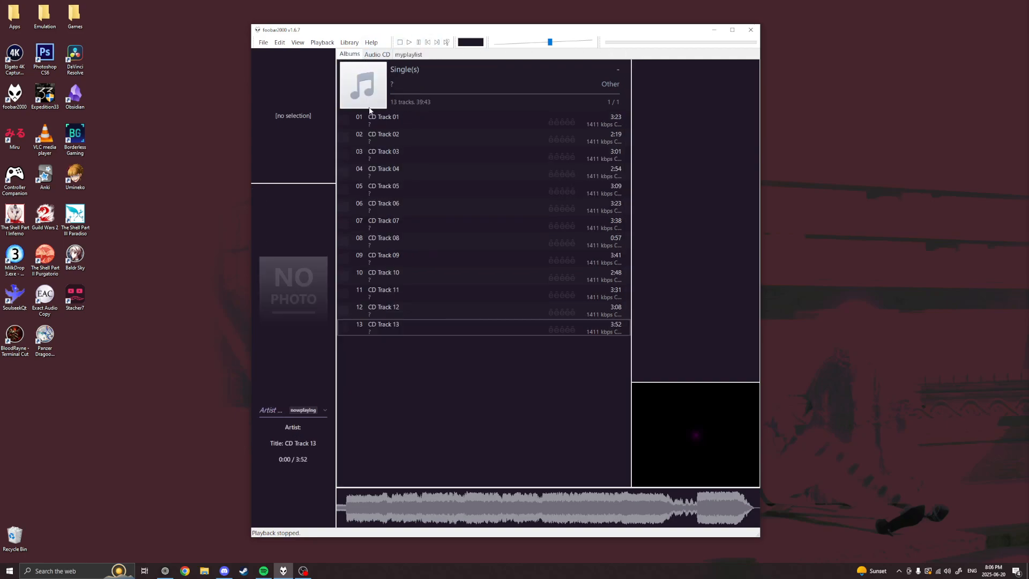
pyautogui.moveTo(413, 87)
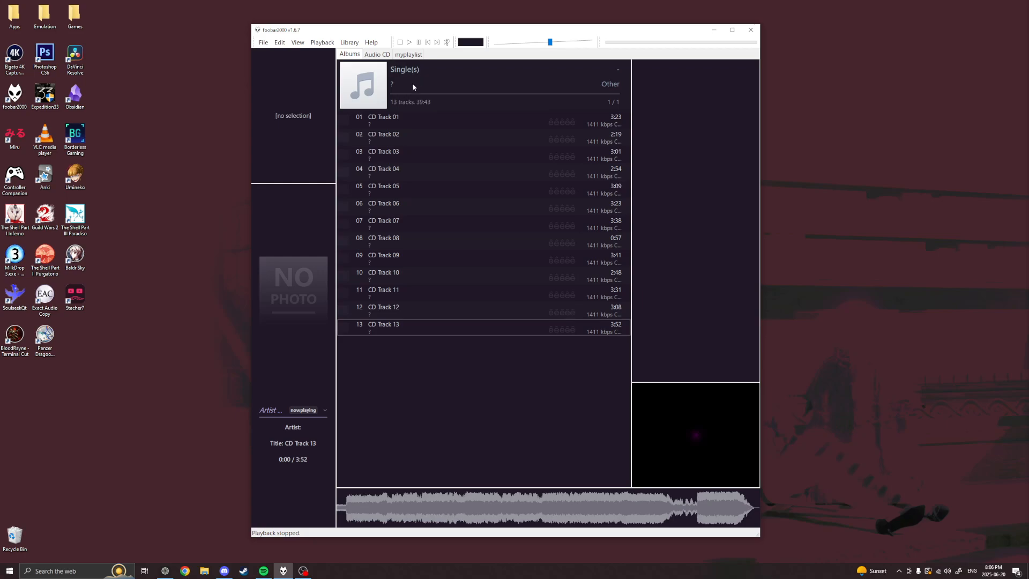
pyautogui.moveTo(401, 68)
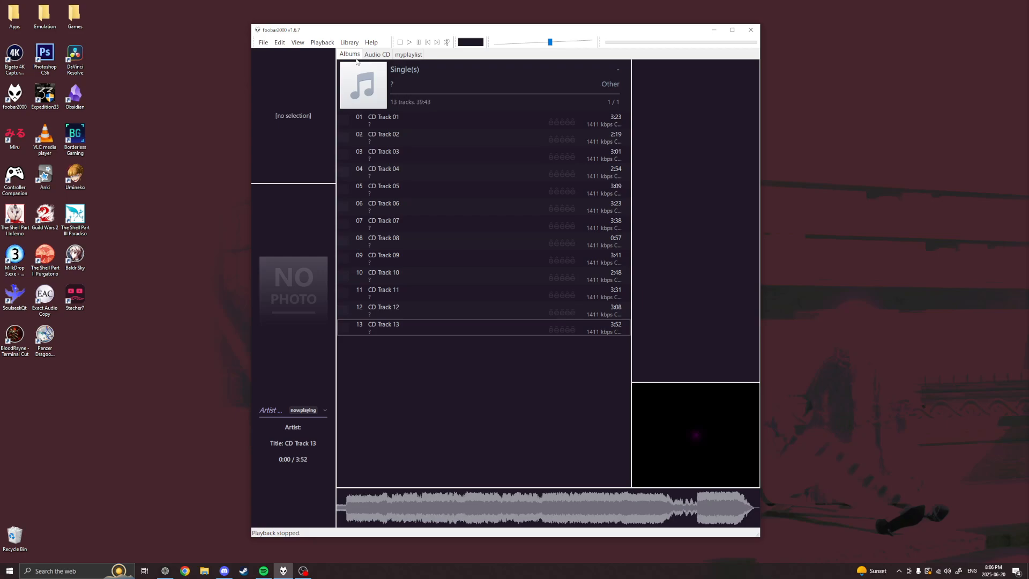
pyautogui.moveTo(504, 66)
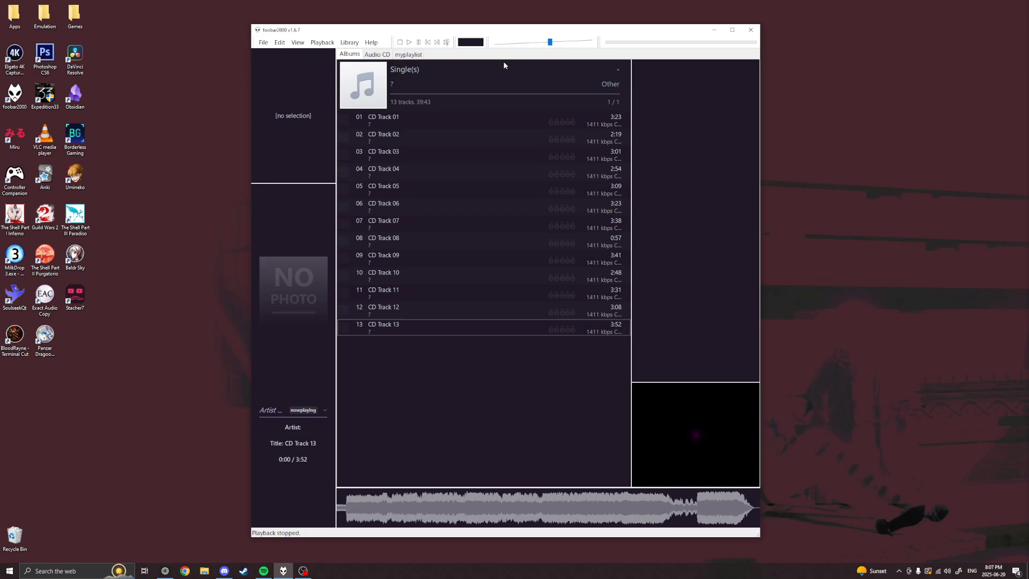
pyautogui.moveTo(228, 513)
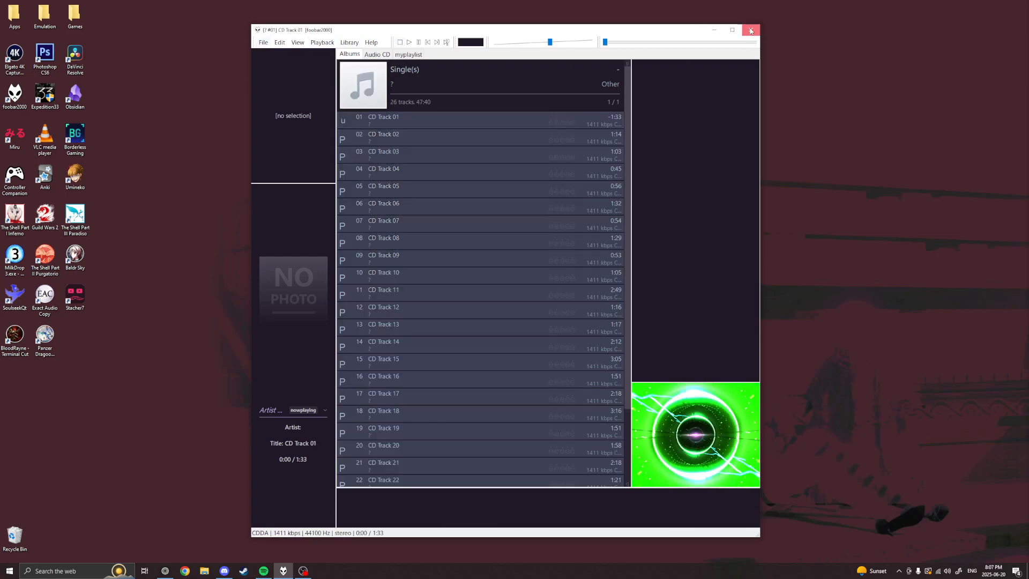
# Step: Close foobar2000 once the 26-track disc is listed
pyautogui.click(751, 30)
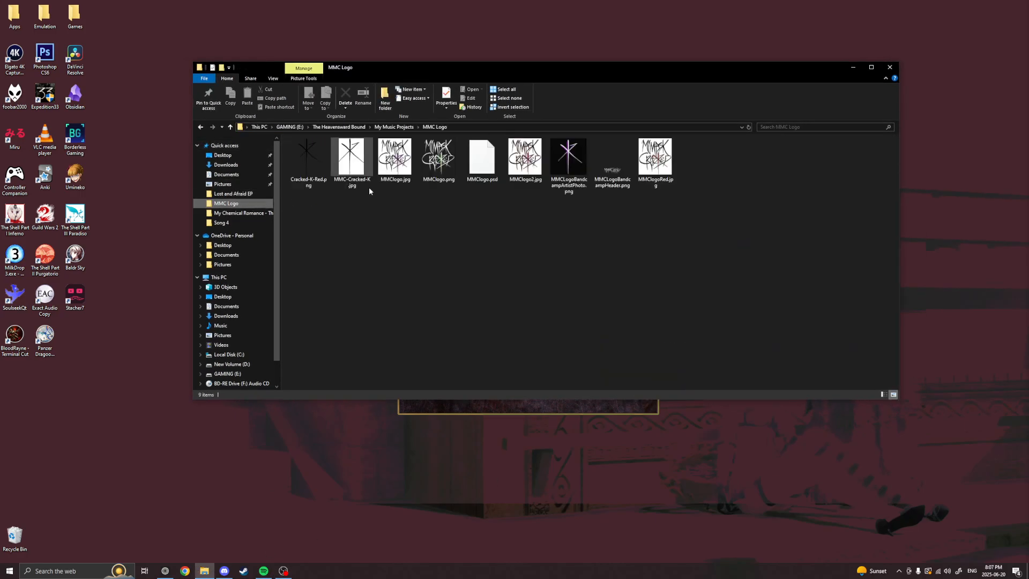
# Step: Create a new folder in Albums and begin naming it 'Minor Threat -'
pyautogui.click(243, 212)
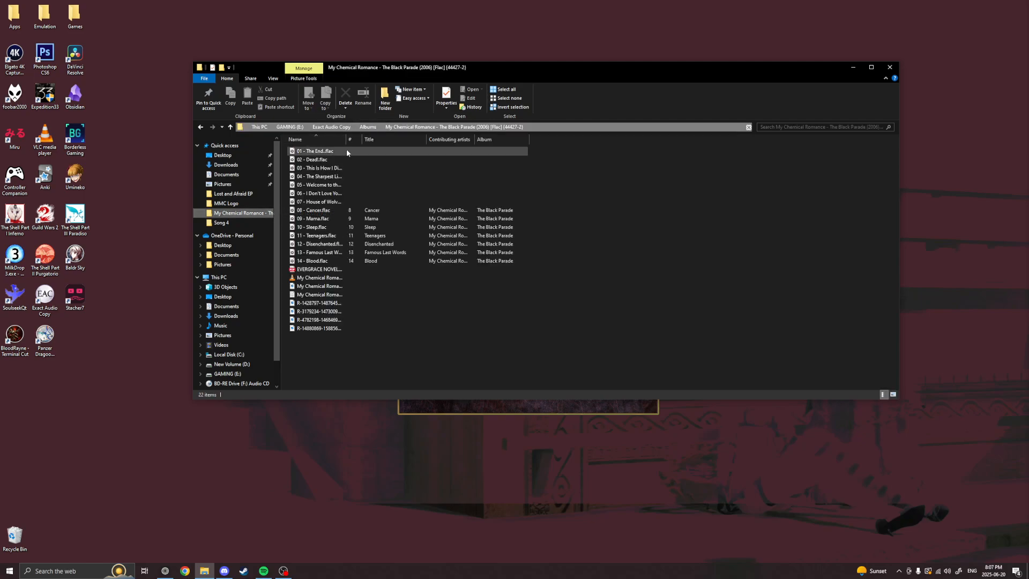
pyautogui.click(368, 127)
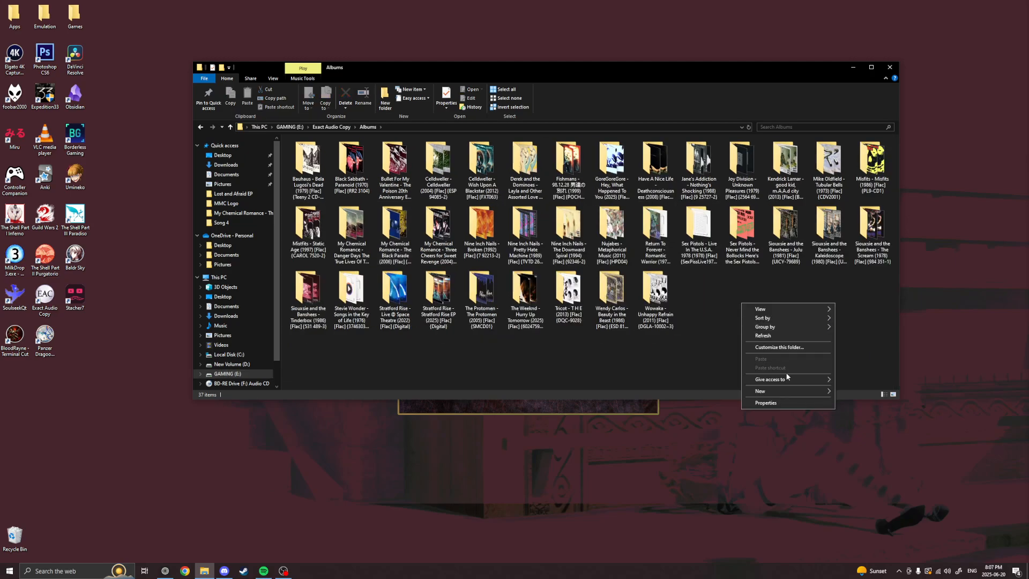
pyautogui.click(759, 392)
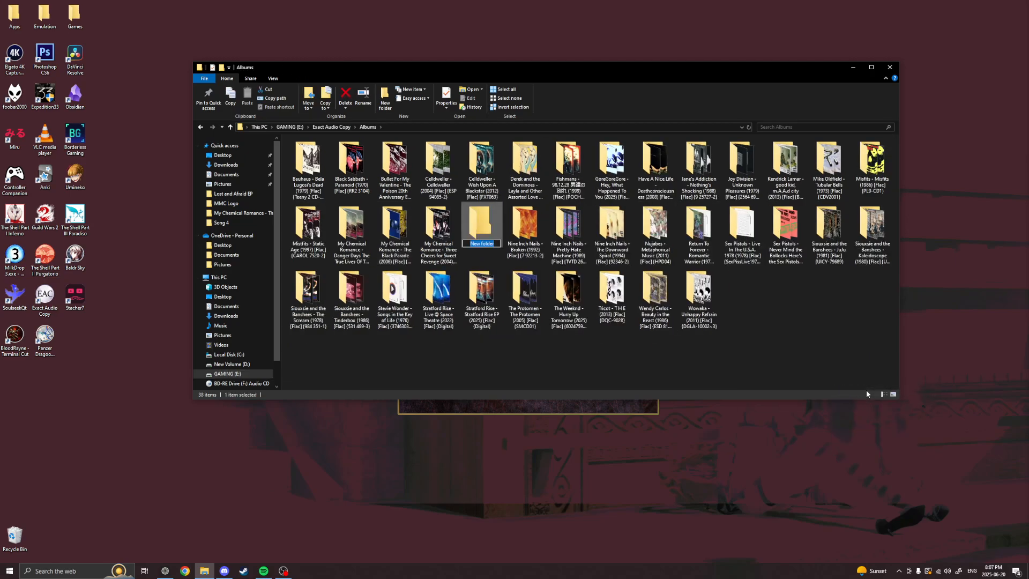
pyautogui.write('Minor Threat -')
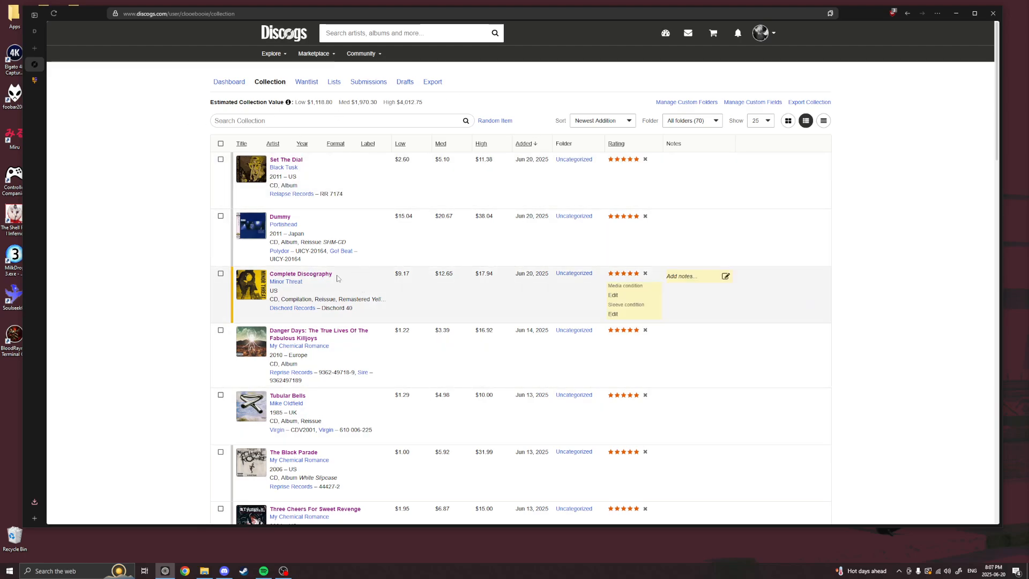
# Step: Open the Complete Discography release on Discogs, then start renaming the new Albums folder
pyautogui.click(301, 274)
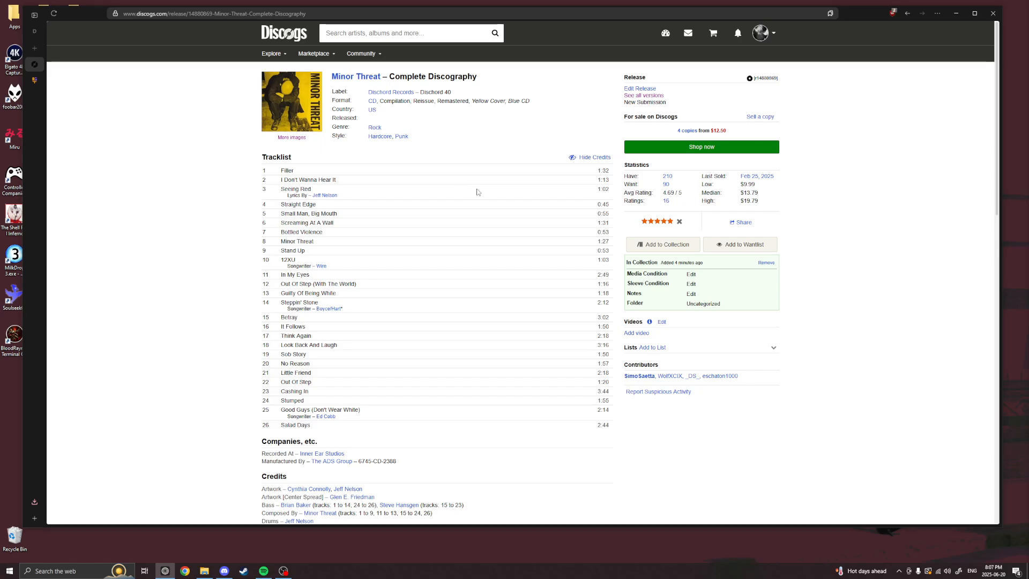
pyautogui.click(205, 569)
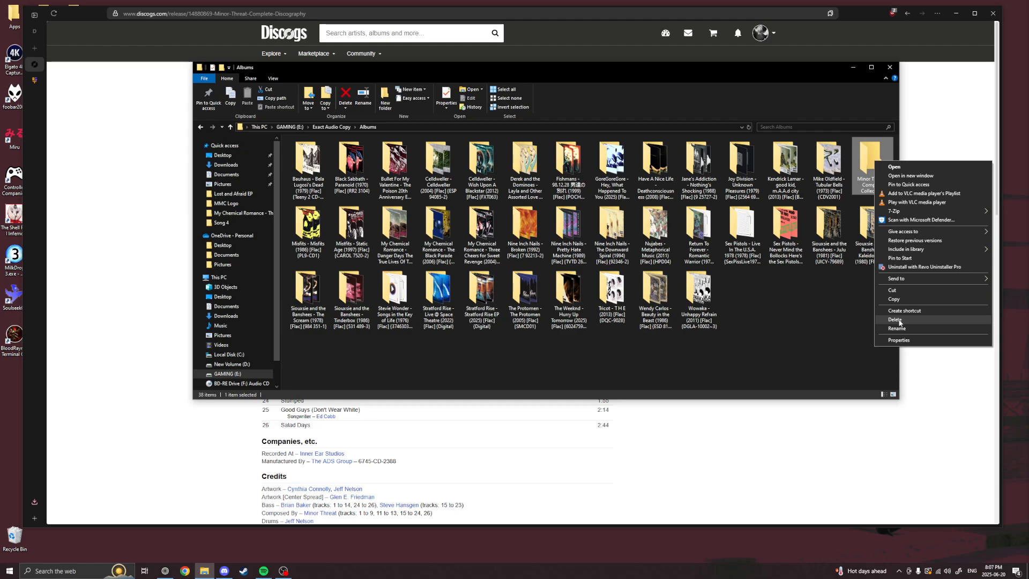
pyautogui.click(898, 328)
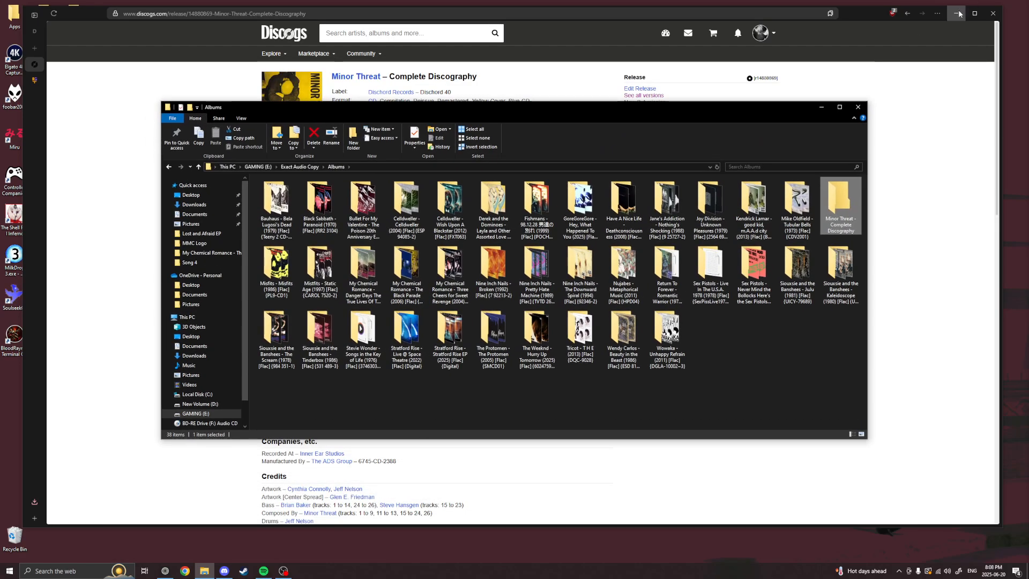
# Step: Edit the Minor Threat folder name to add (1989) [Flac] (DISCHORD 40)
pyautogui.rightClick(839, 204)
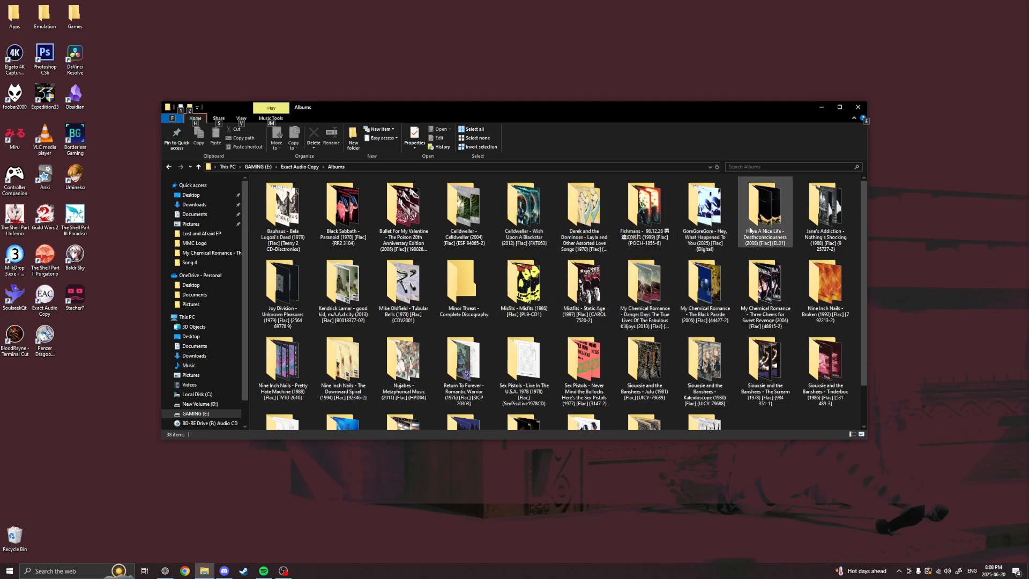
pyautogui.click(281, 210)
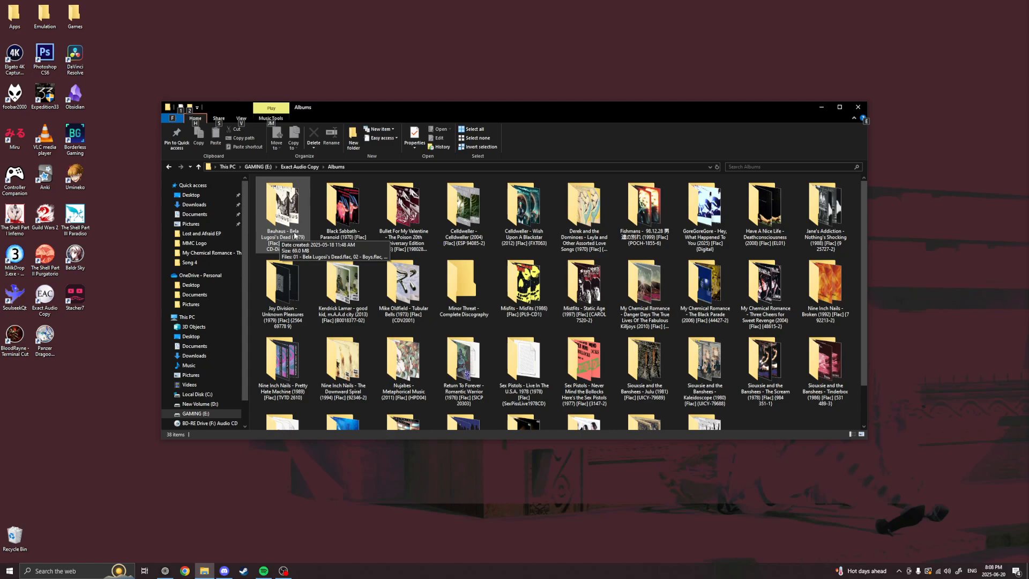
pyautogui.moveTo(304, 248)
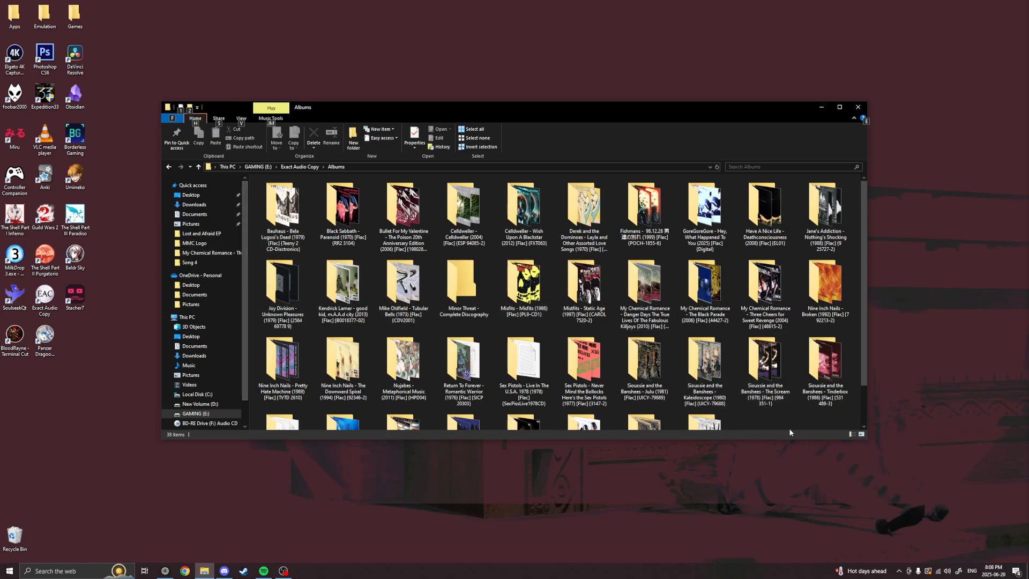
pyautogui.click(281, 289)
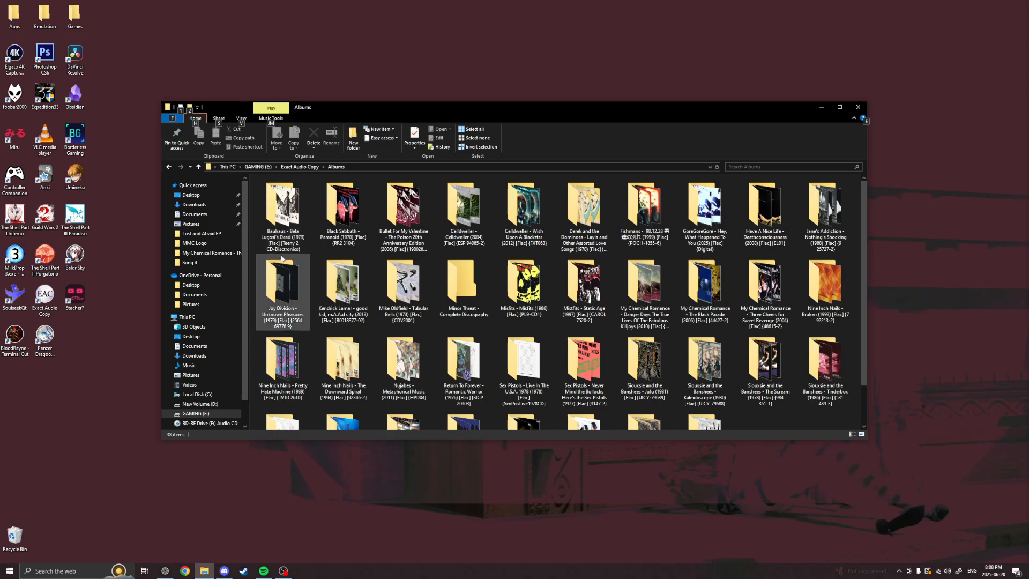
pyautogui.moveTo(282, 213)
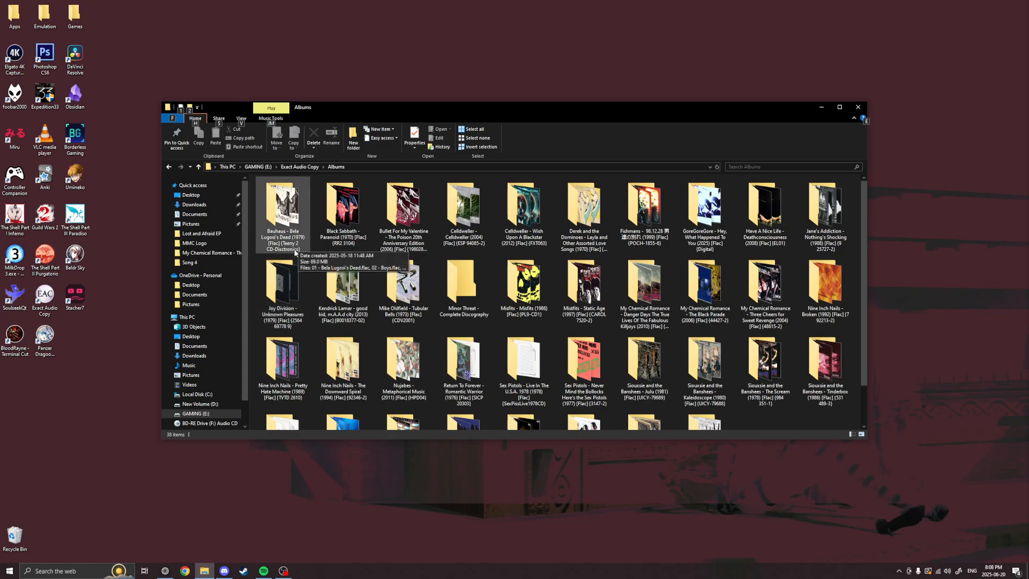
pyautogui.moveTo(508, 256)
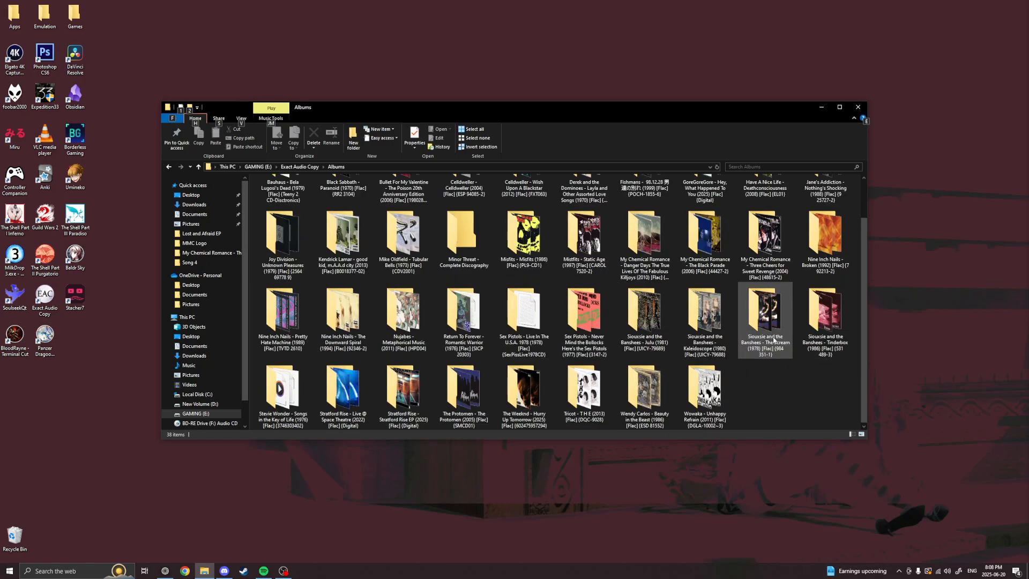
pyautogui.click(463, 236)
pyautogui.write(' (1989) [Flac] [DISCHORD 40]')
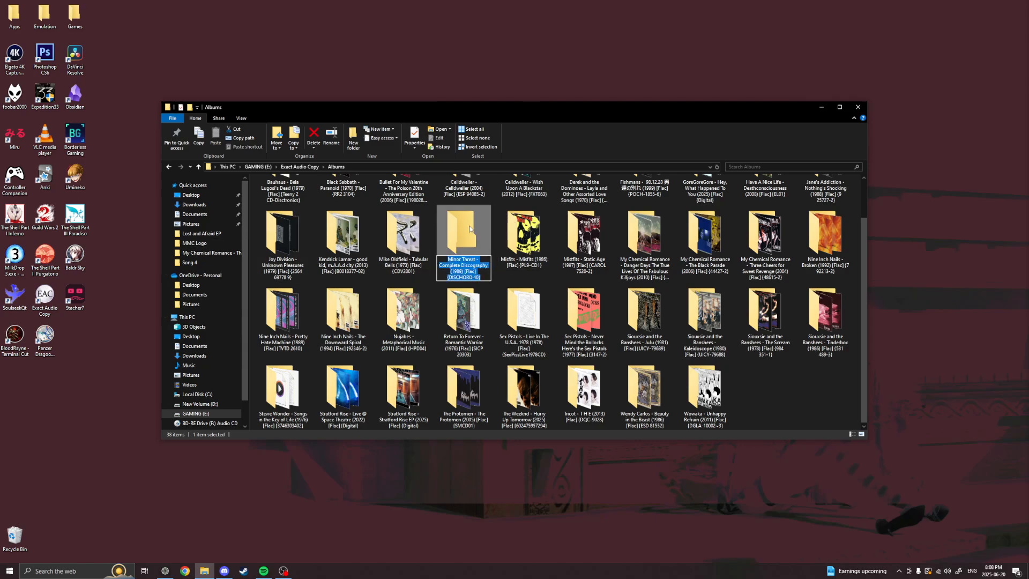
# Step: Confirm the full folder name, open the empty album folder, and browse Downloads
pyautogui.click(403, 233)
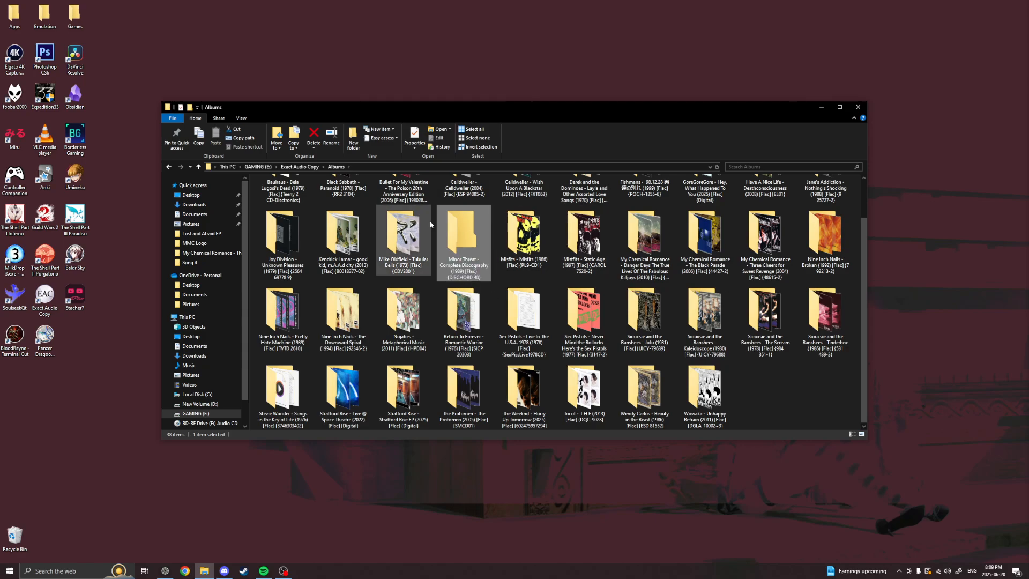
pyautogui.doubleClick(462, 237)
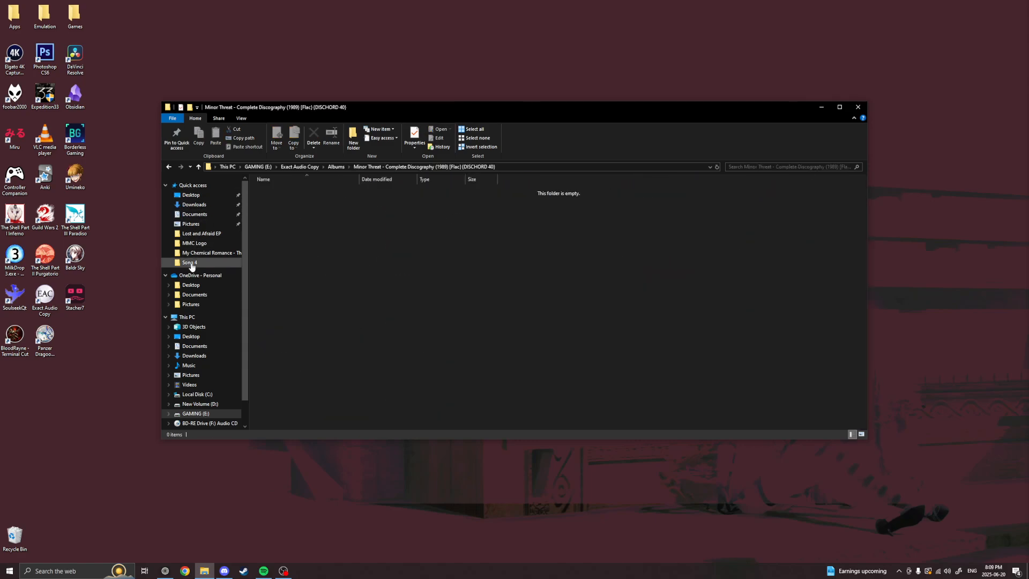
pyautogui.moveTo(214, 354)
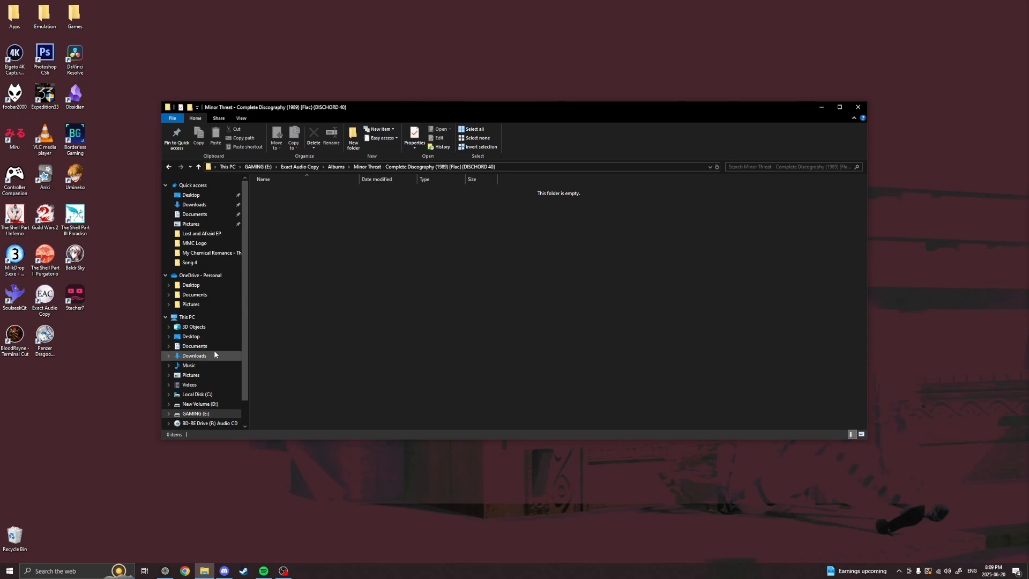
pyautogui.click(193, 355)
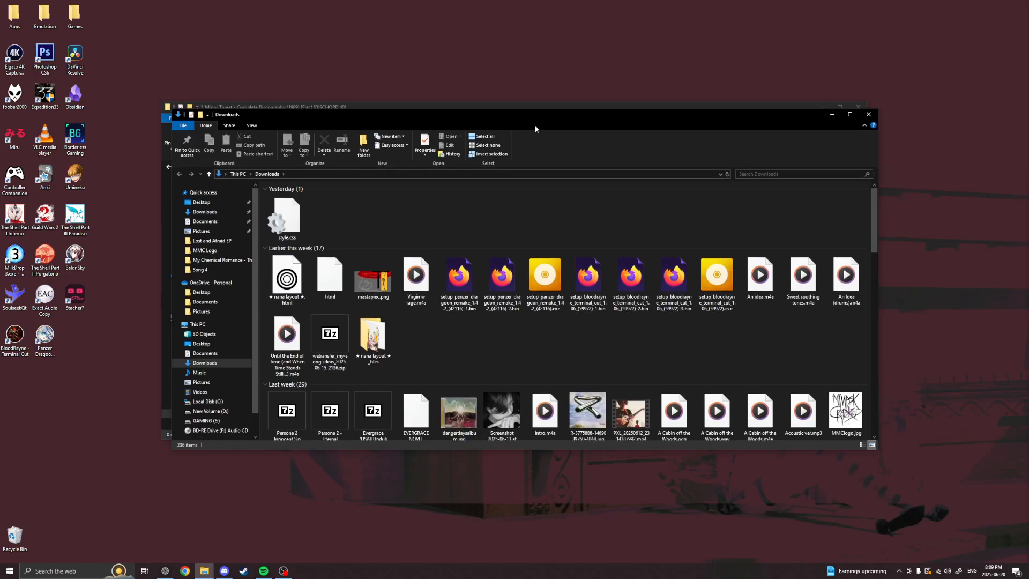
pyautogui.scroll(-3)
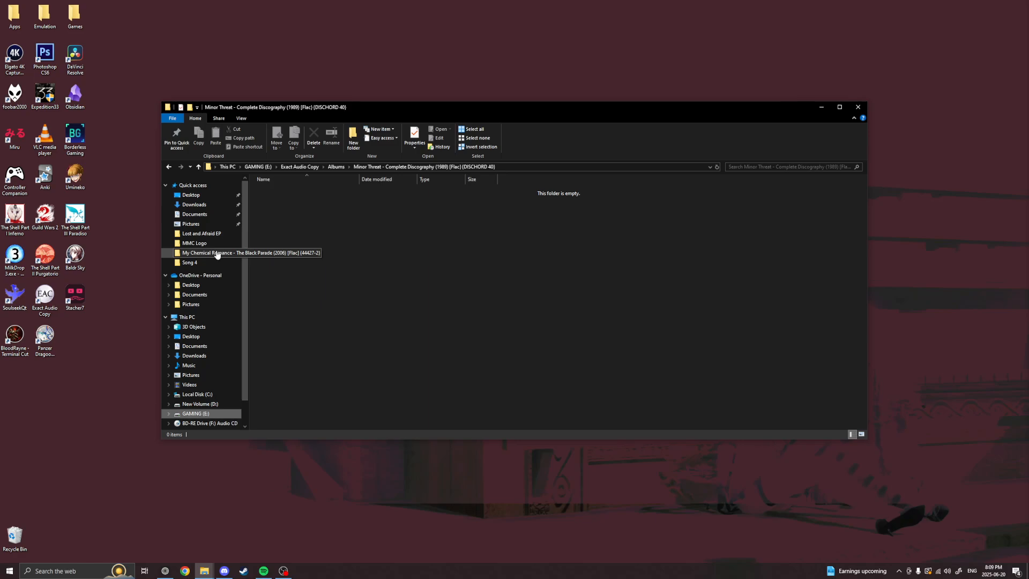
# Step: Check the My Chemical Romance folder, then select the yellow Minor Threat cover in Downloads
pyautogui.doubleClick(251, 252)
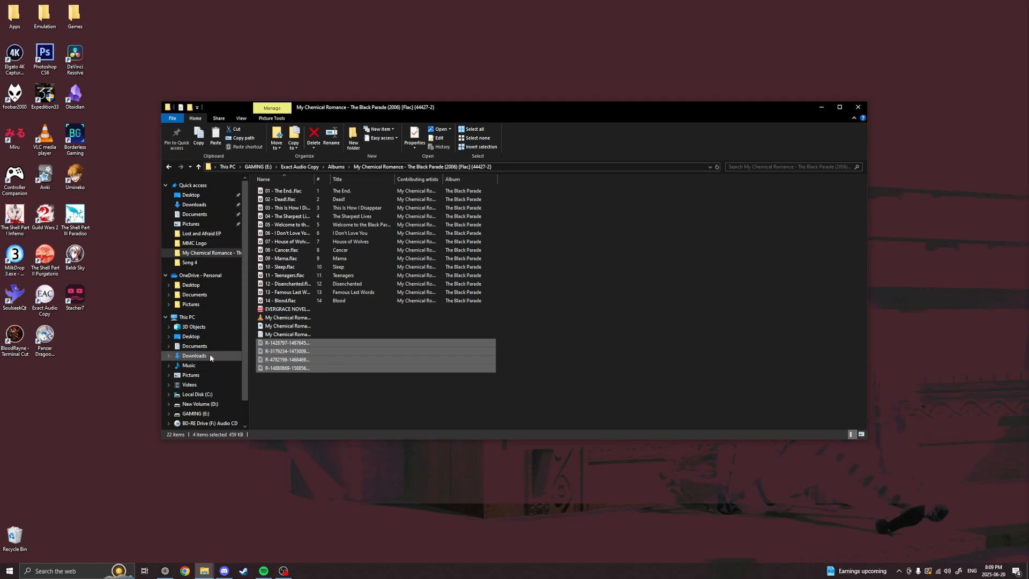
pyautogui.click(194, 354)
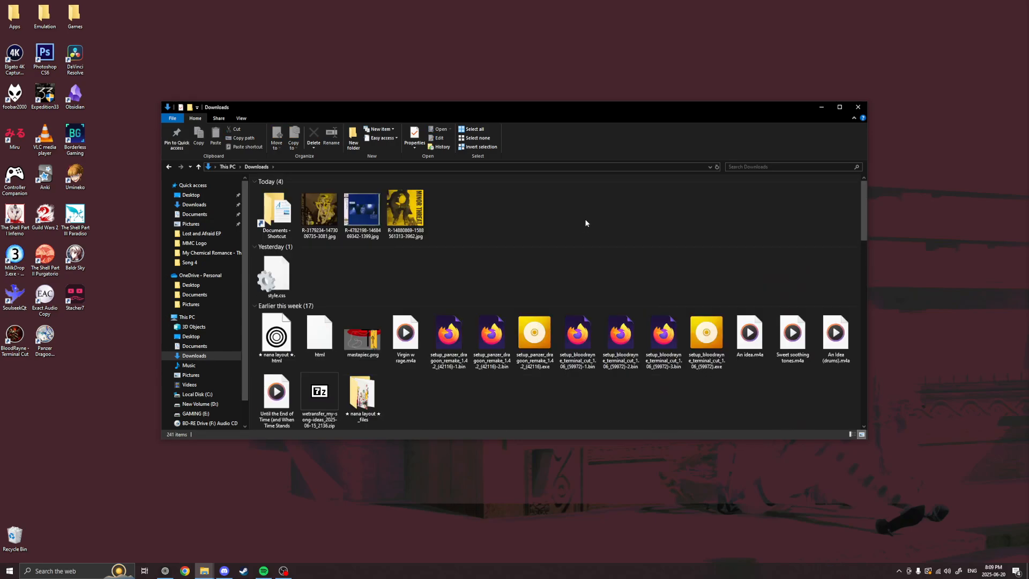
pyautogui.click(406, 211)
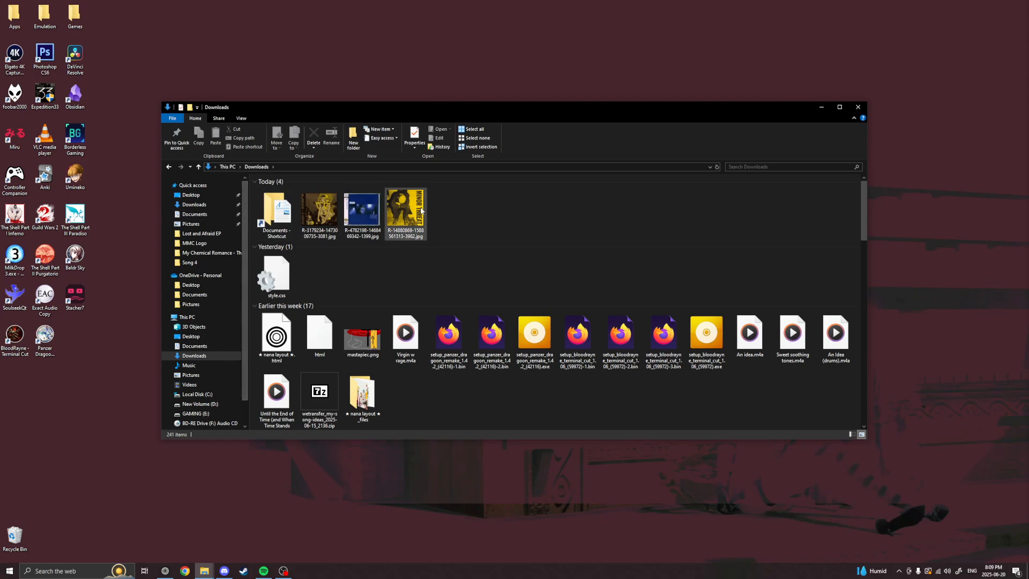
pyautogui.click(210, 252)
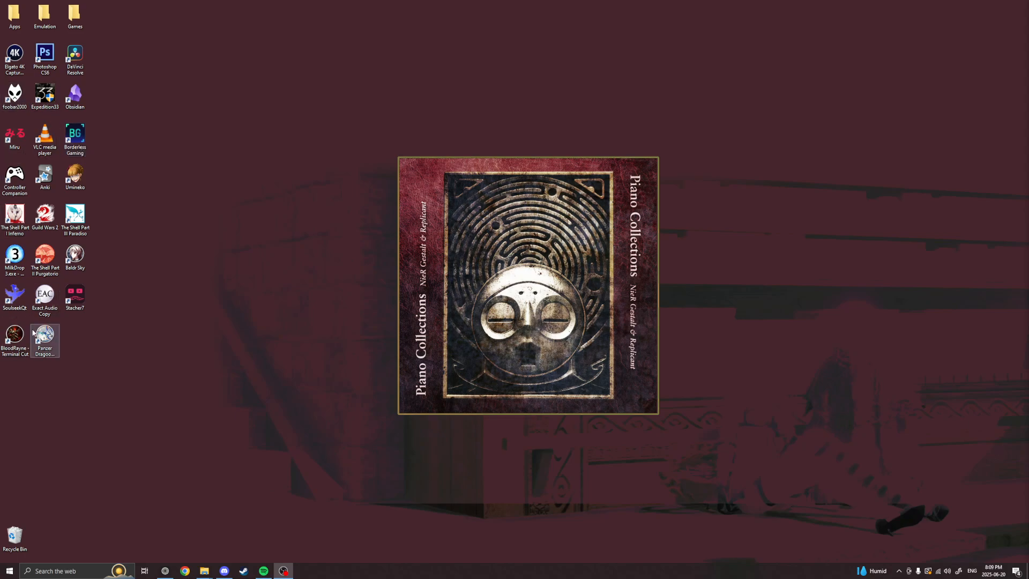
# Step: Launch EAC and apply the Complete Discography (1989) metadata with the yellow cover art
pyautogui.doubleClick(44, 293)
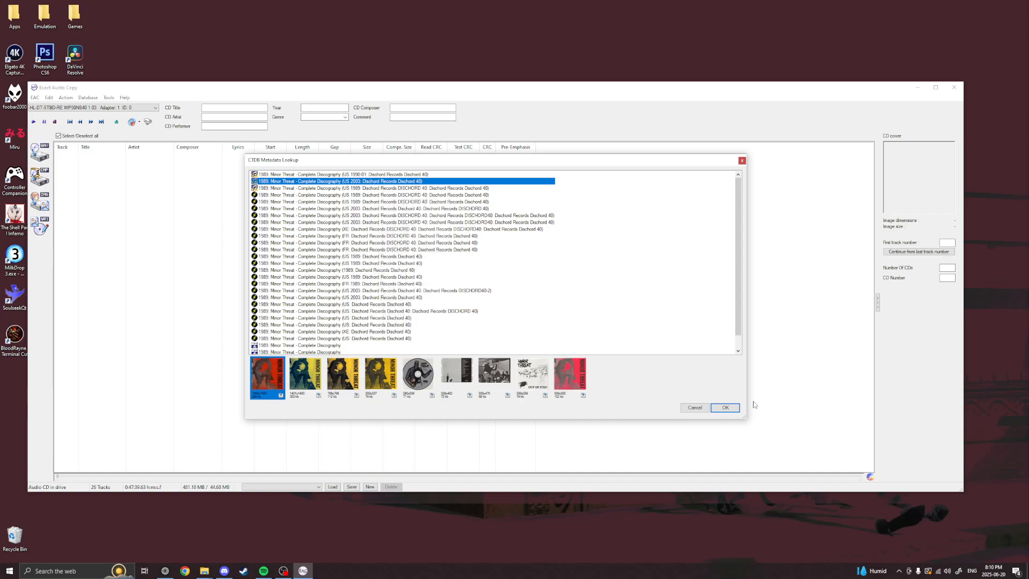
pyautogui.click(382, 374)
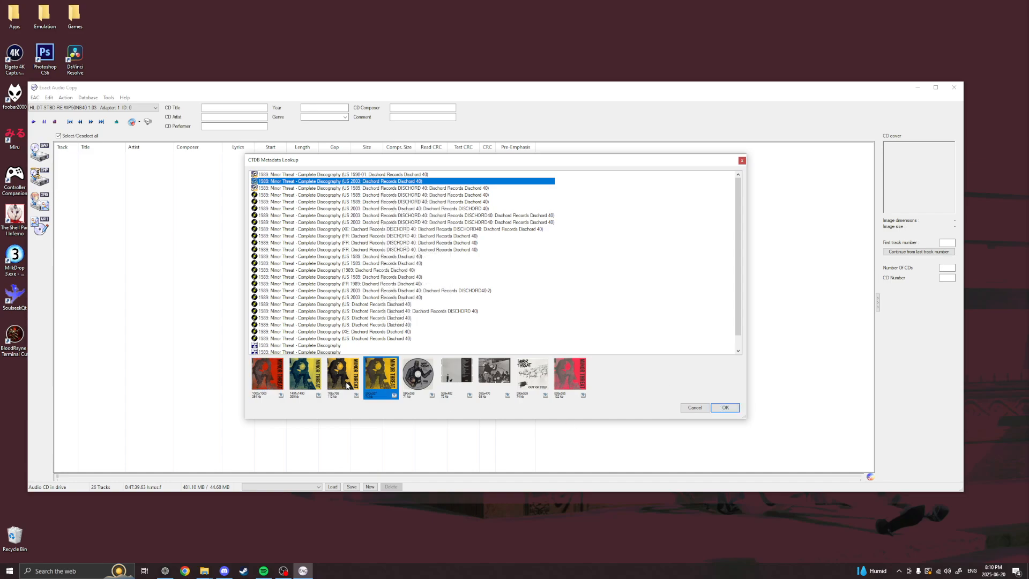
pyautogui.click(725, 407)
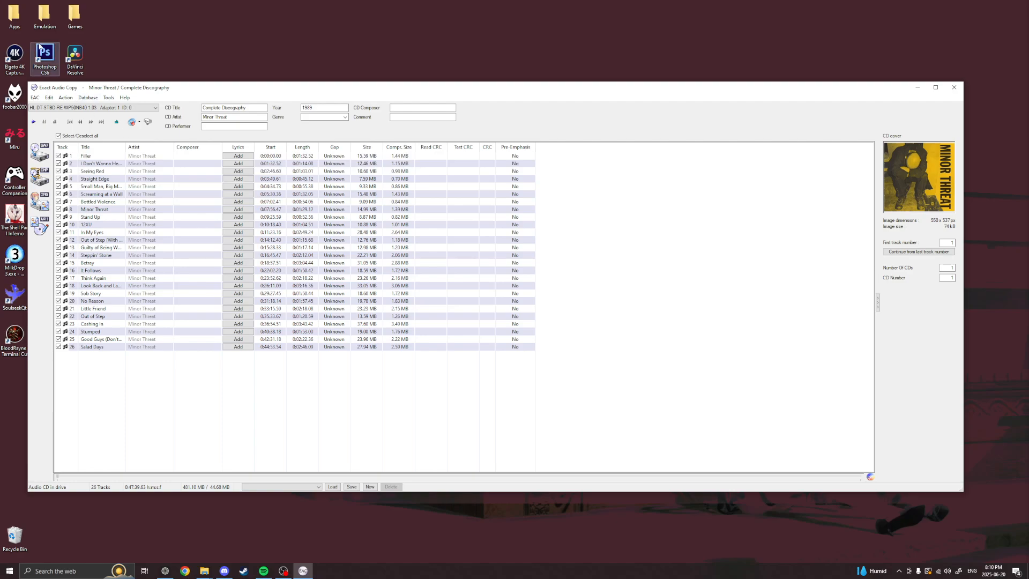
# Step: Open EAC Options and look at the Tools and Normalize tabs
pyautogui.click(49, 97)
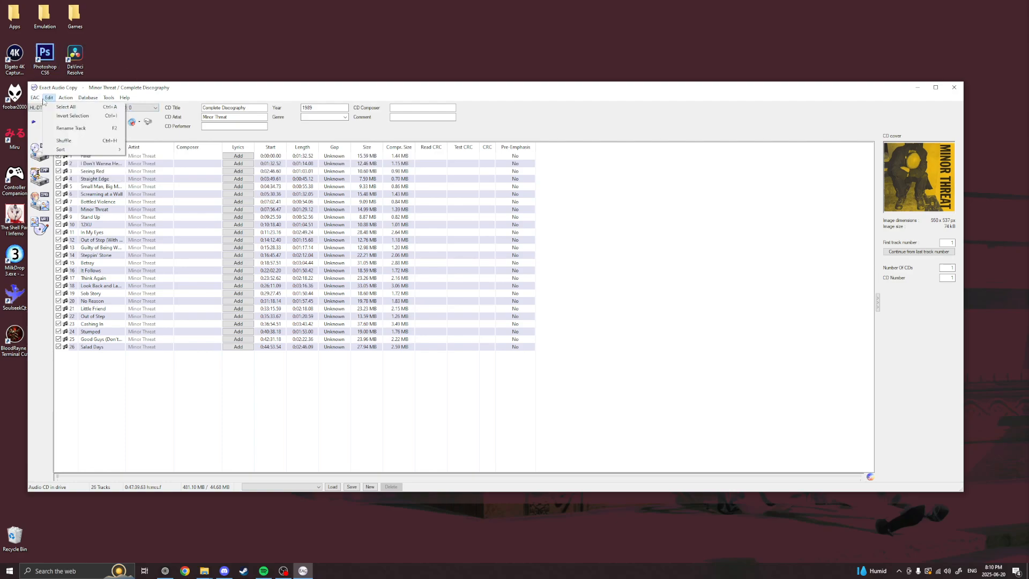
pyautogui.click(36, 97)
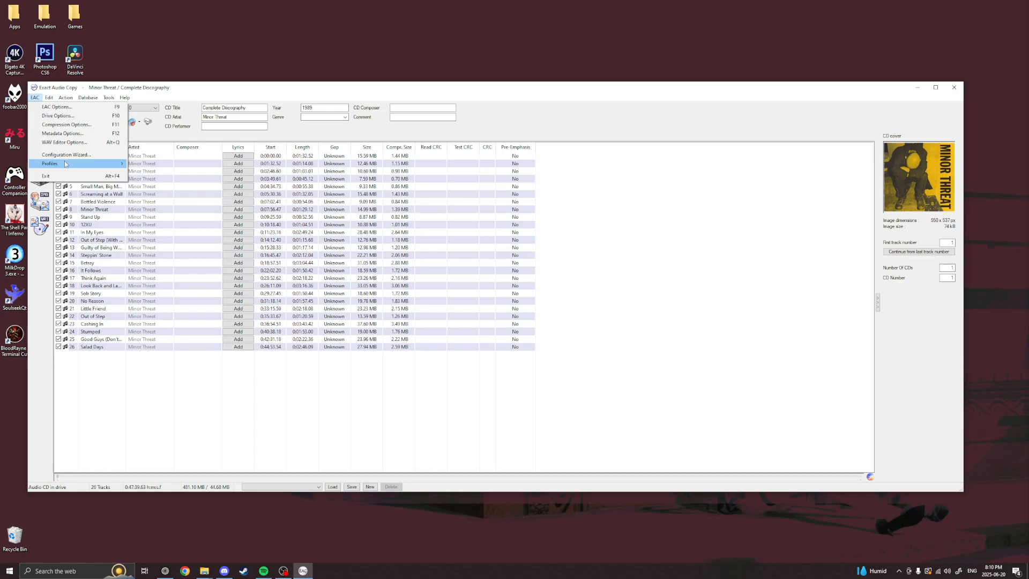
pyautogui.click(56, 106)
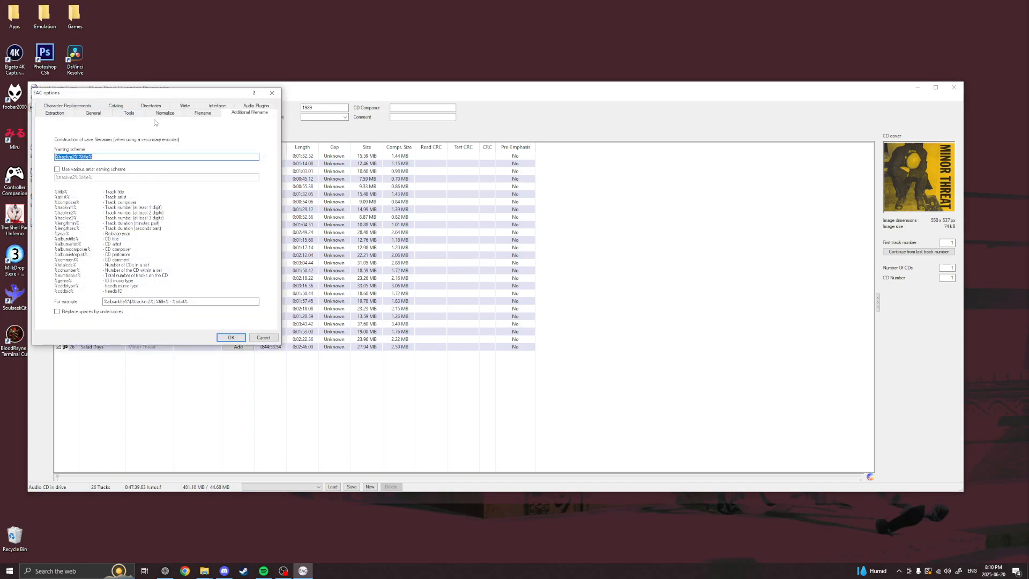
pyautogui.click(55, 112)
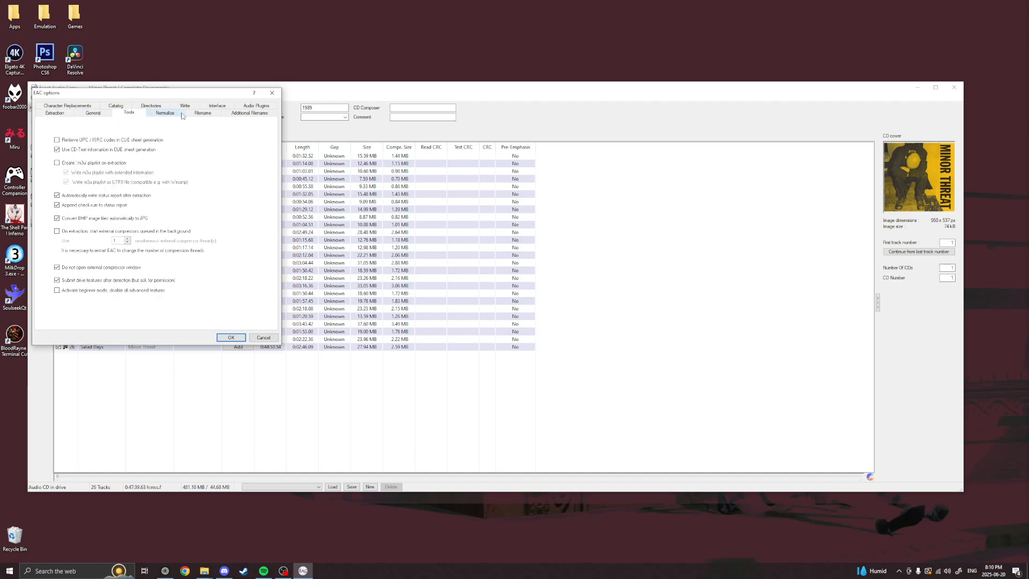
pyautogui.click(164, 112)
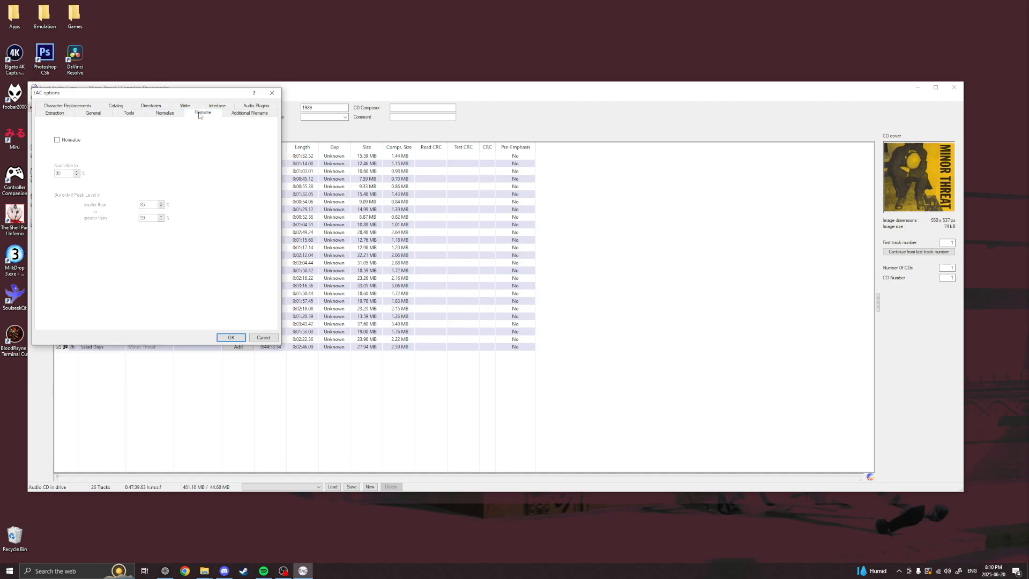
# Step: Review the Filename, Additional Filename, Directories, Interface and Audio Plugins tabs, then open drive settings
pyautogui.click(203, 111)
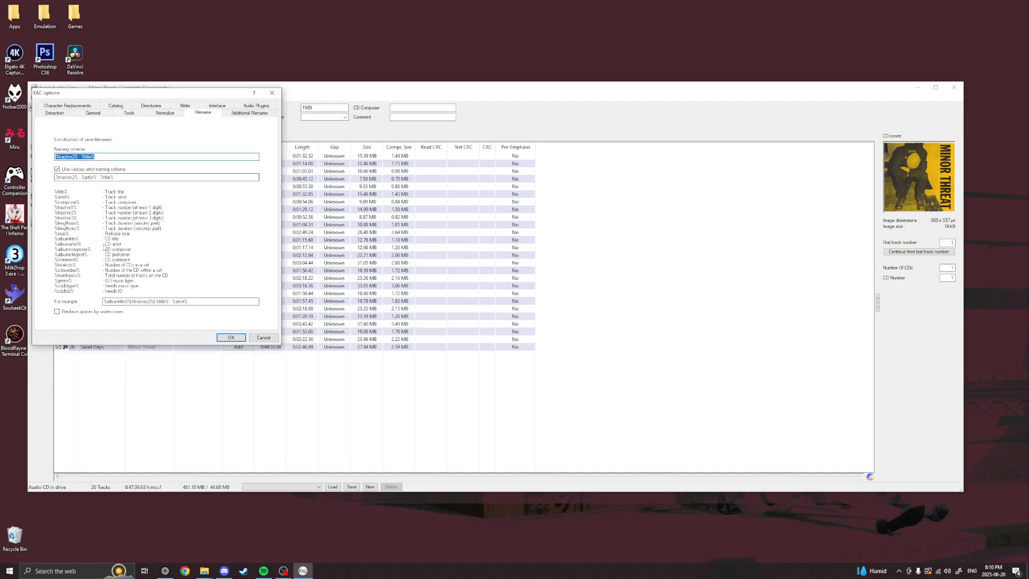
pyautogui.click(249, 112)
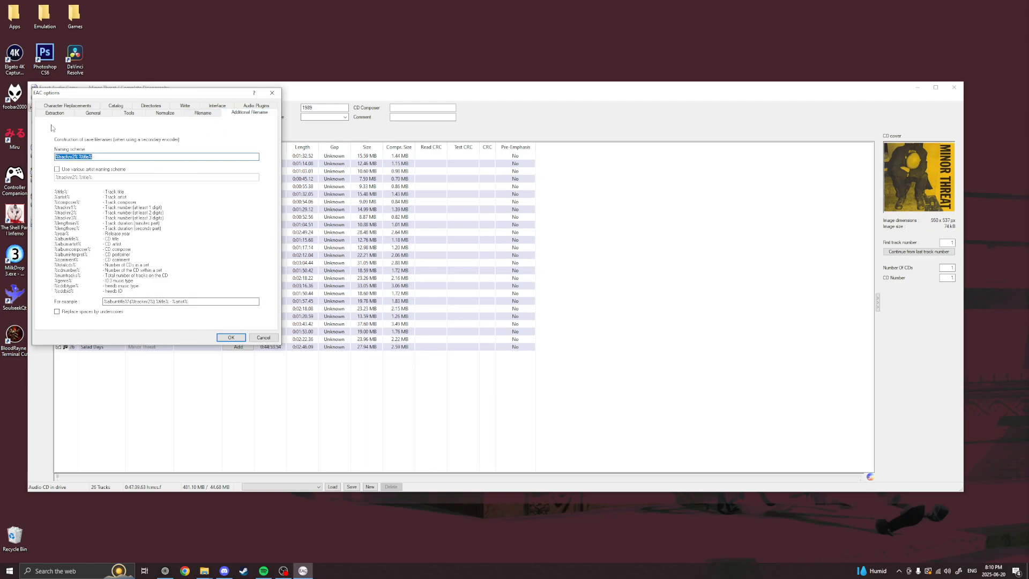
pyautogui.click(67, 112)
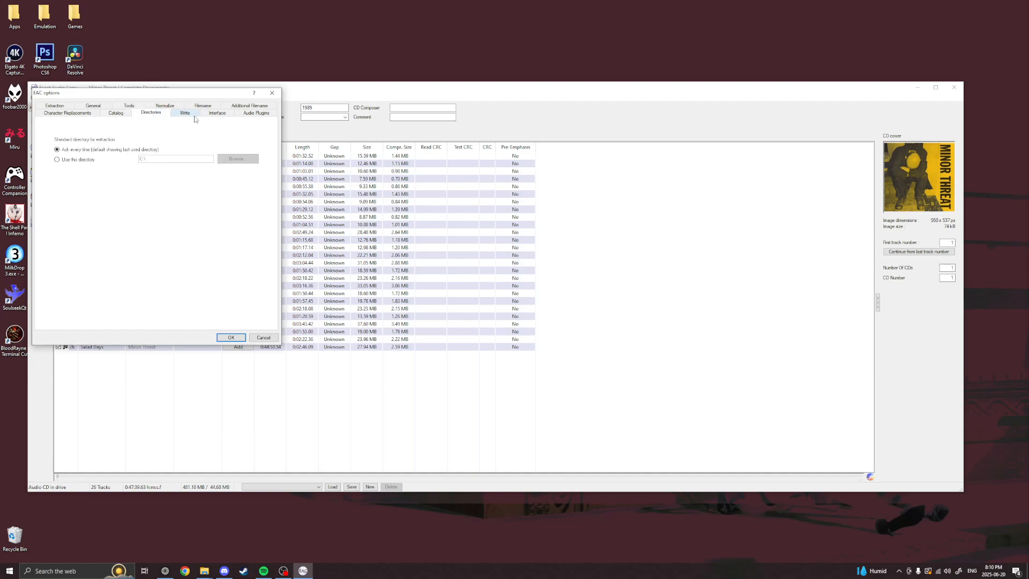
pyautogui.click(217, 112)
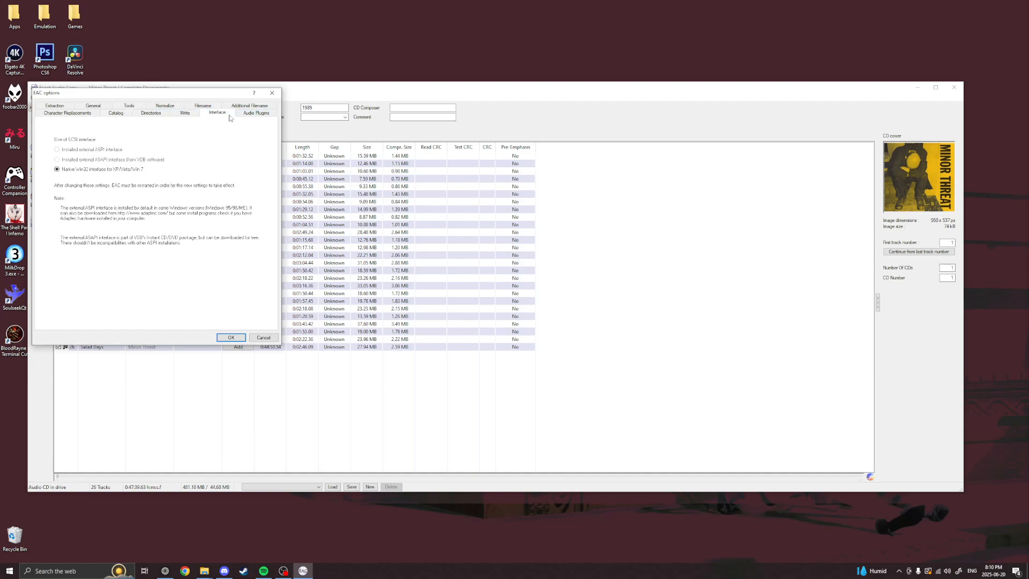
pyautogui.click(256, 112)
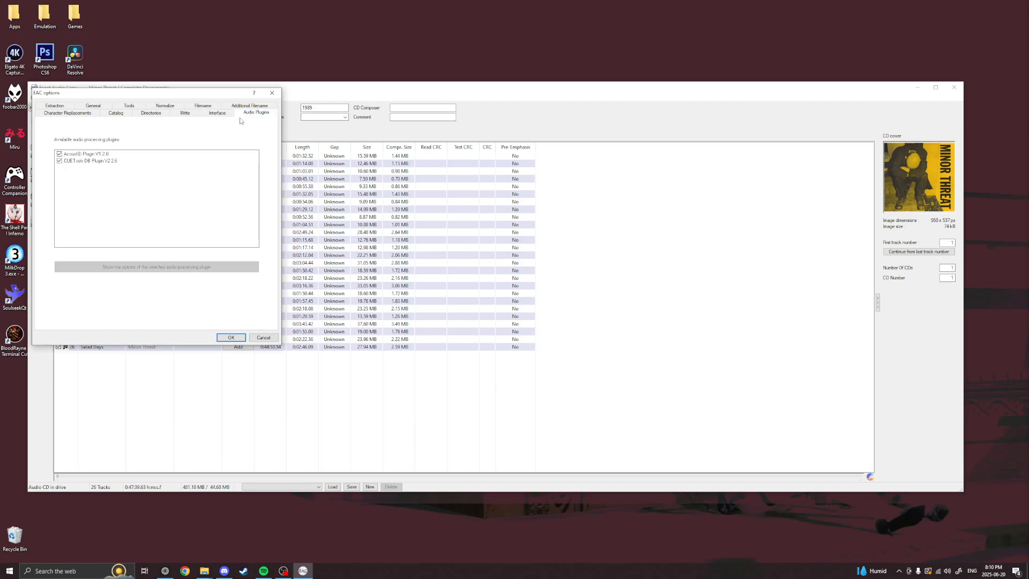
pyautogui.click(230, 337)
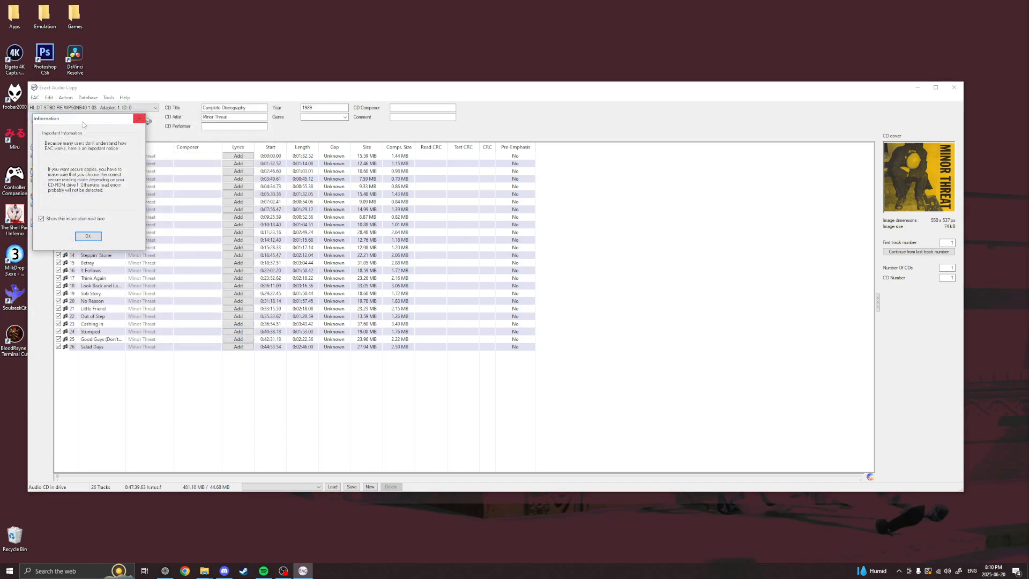
pyautogui.click(87, 236)
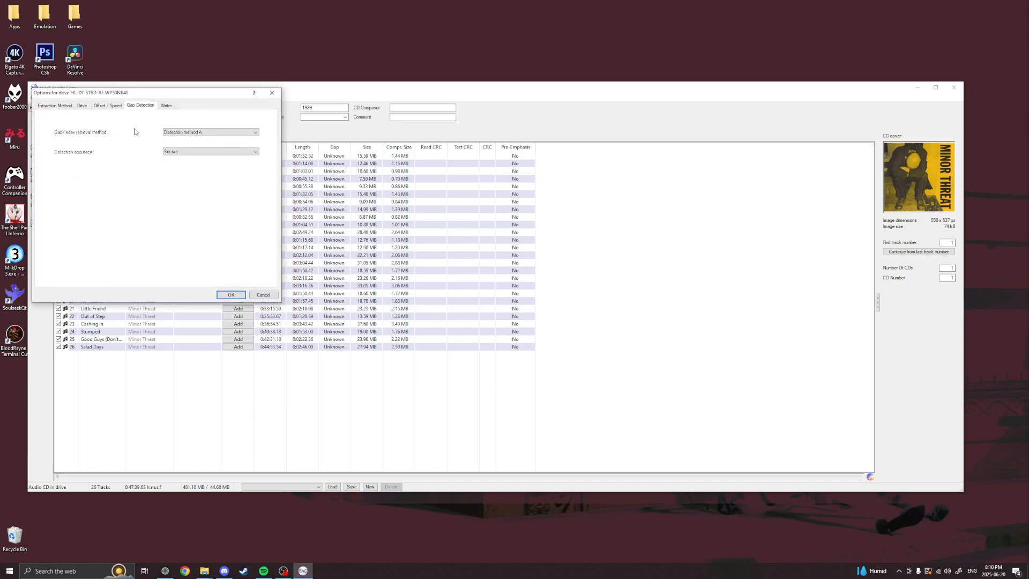
pyautogui.click(55, 105)
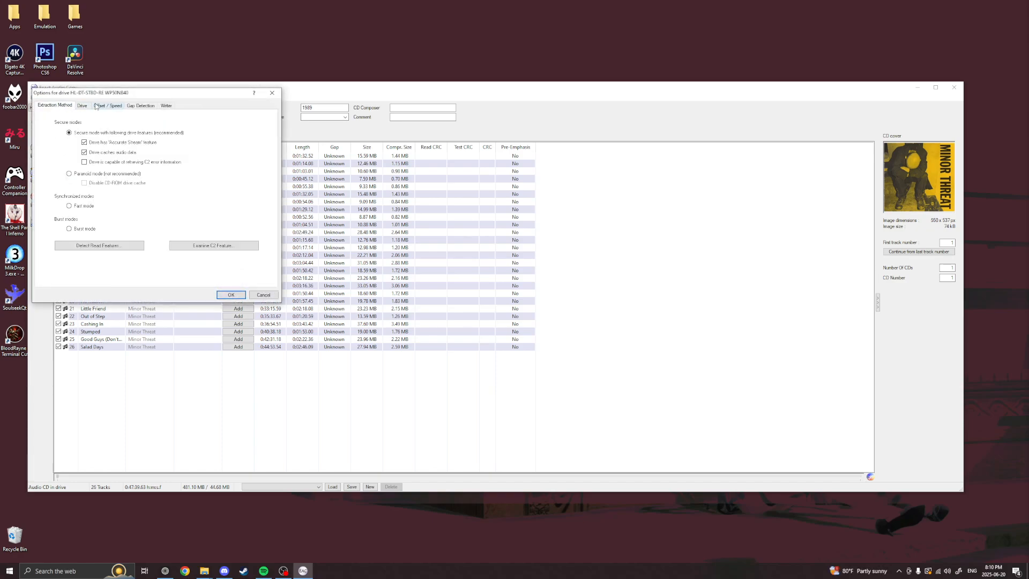
pyautogui.click(81, 105)
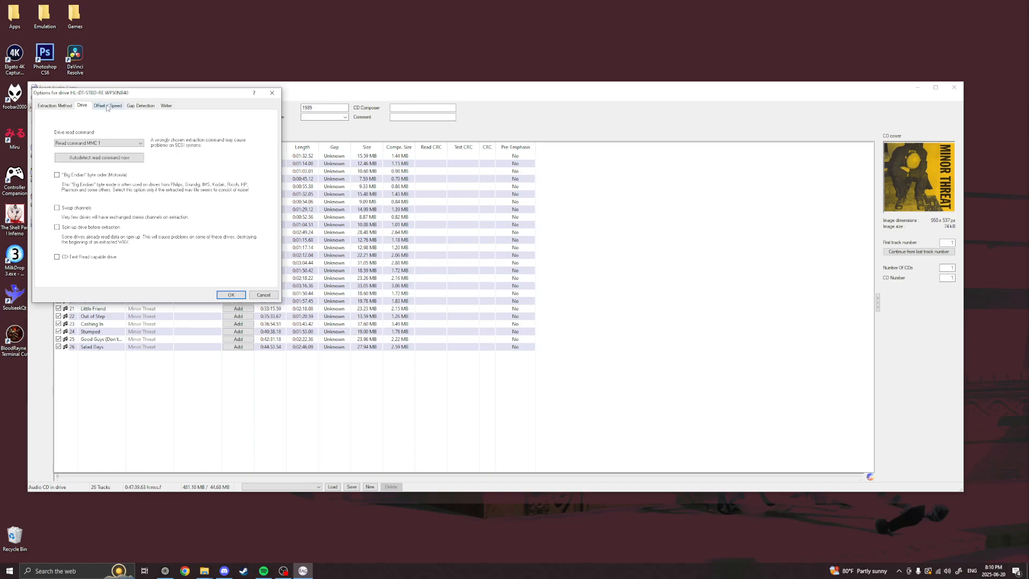
pyautogui.click(140, 106)
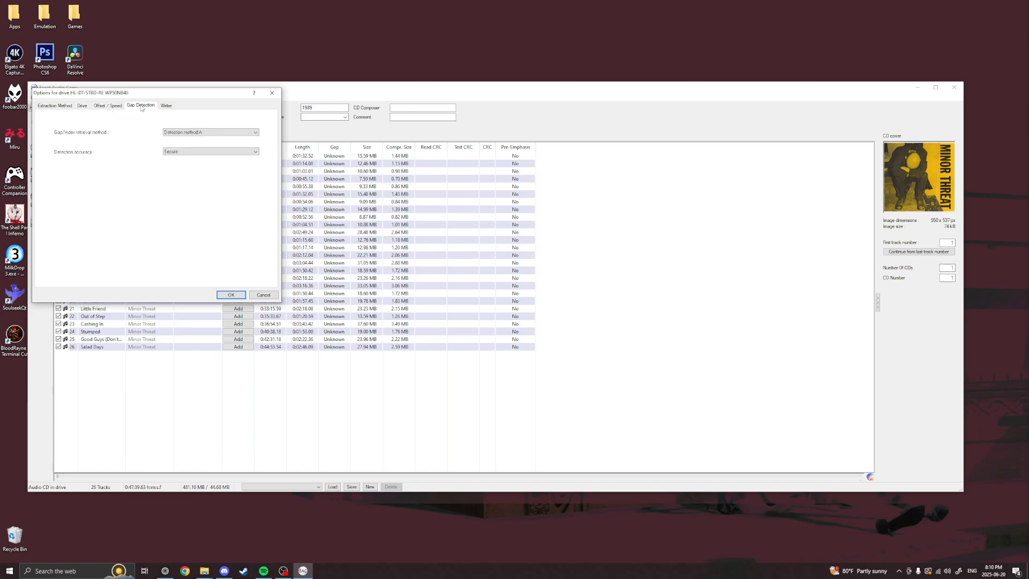
pyautogui.click(230, 295)
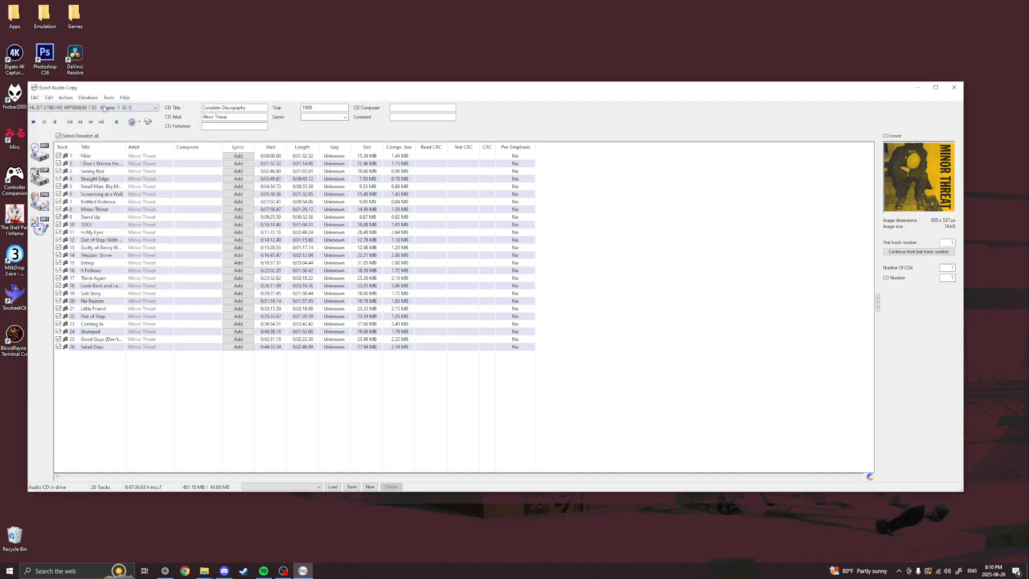
pyautogui.click(35, 97)
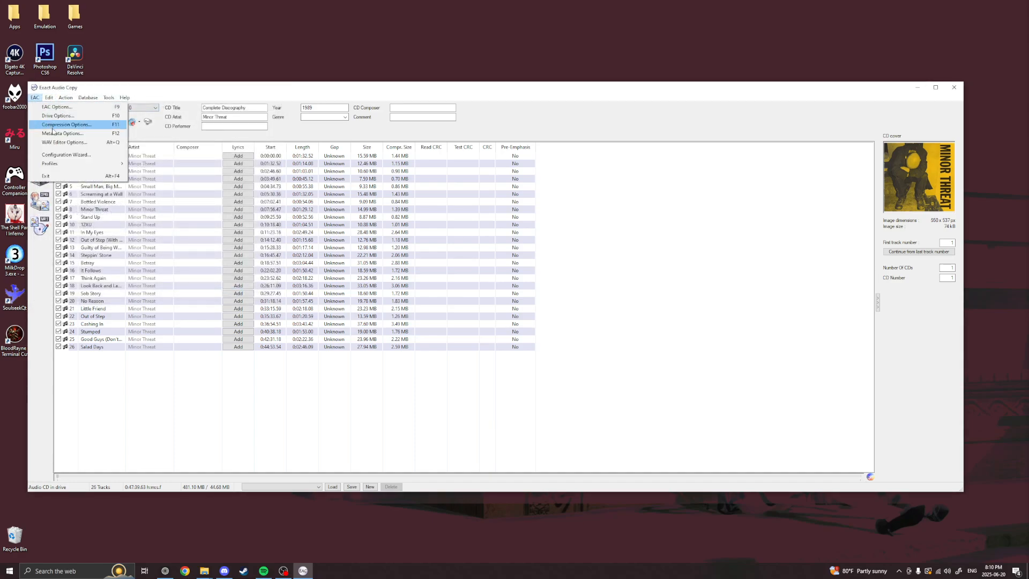
pyautogui.click(65, 125)
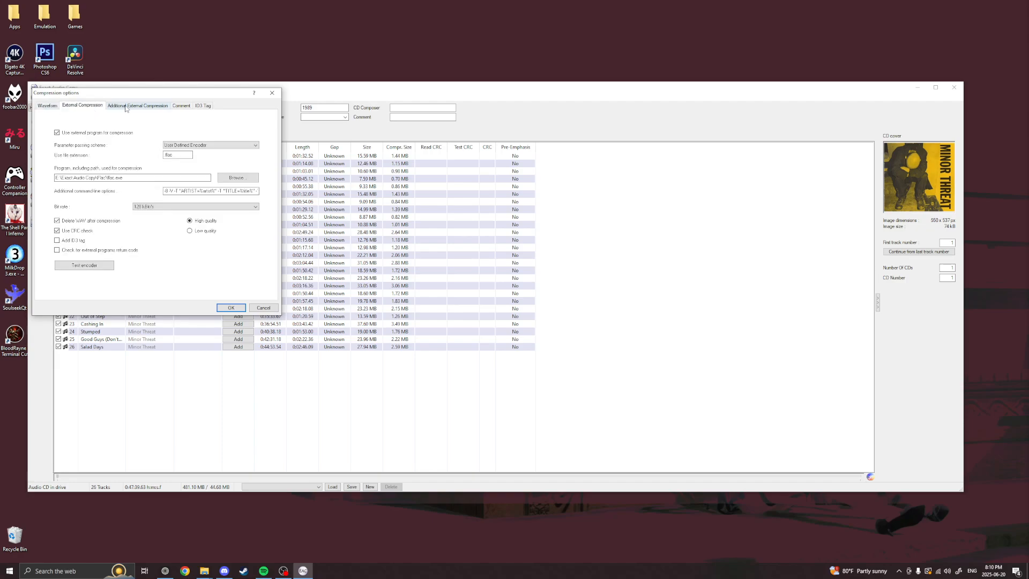
pyautogui.click(181, 105)
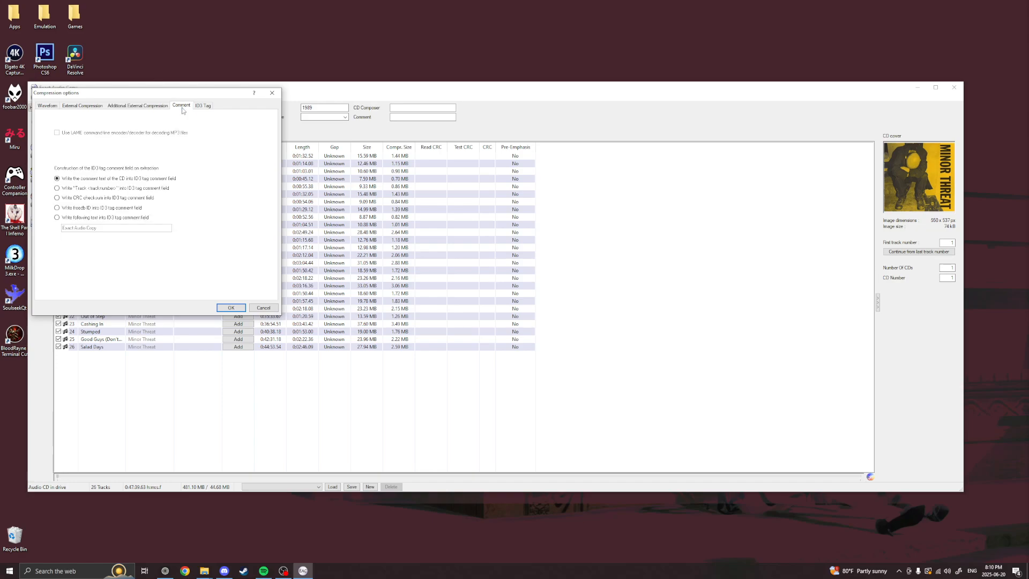
pyautogui.click(230, 308)
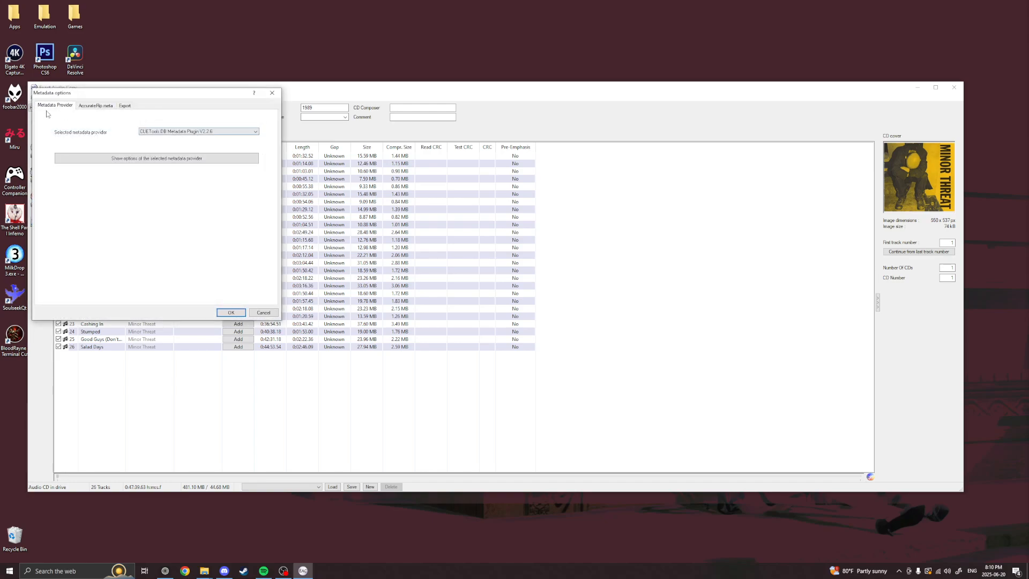
pyautogui.click(125, 105)
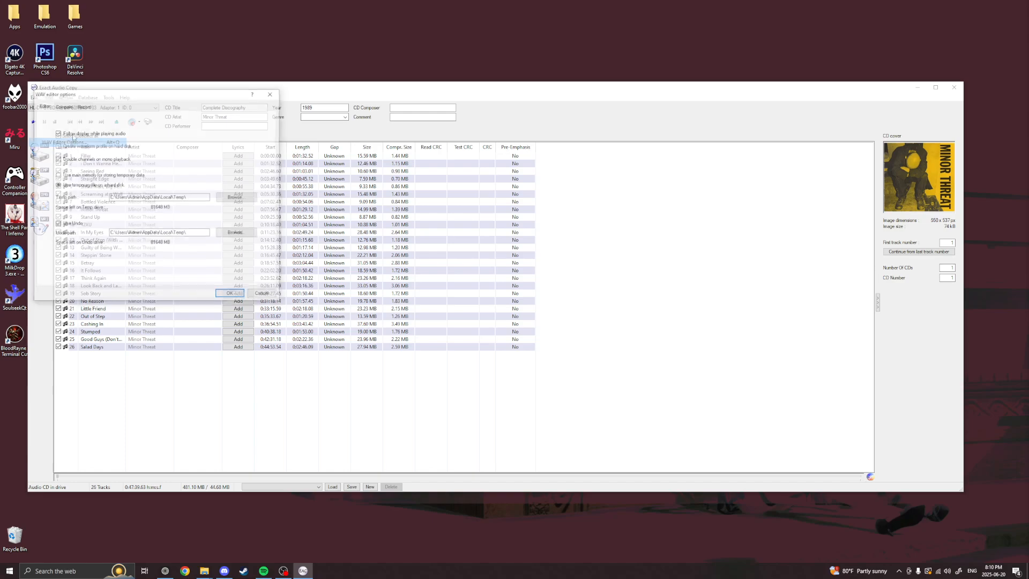
pyautogui.click(83, 105)
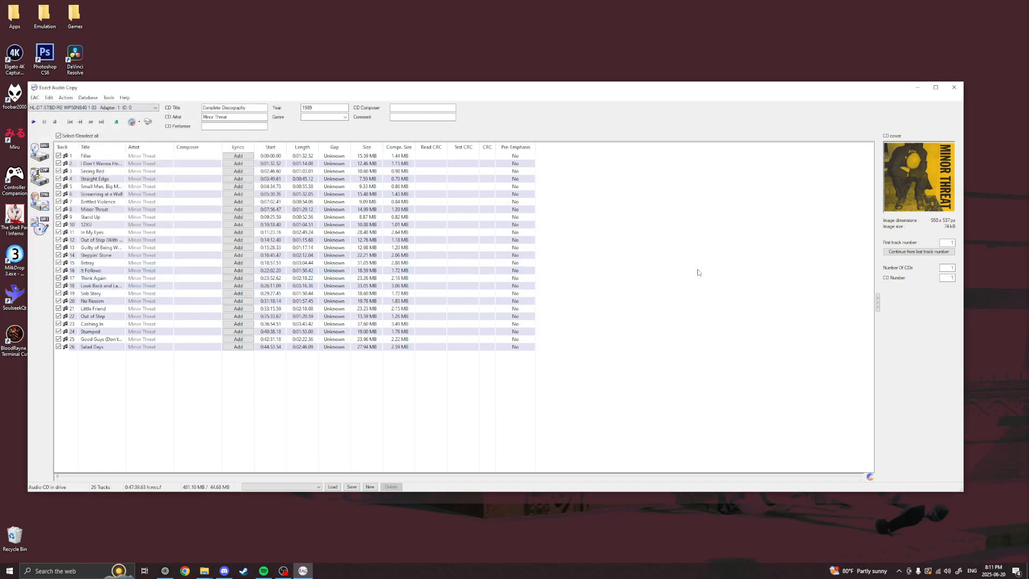
# Step: Glance at the Help menu, then run Detect Gaps on the Minor Threat CD
pyautogui.click(124, 97)
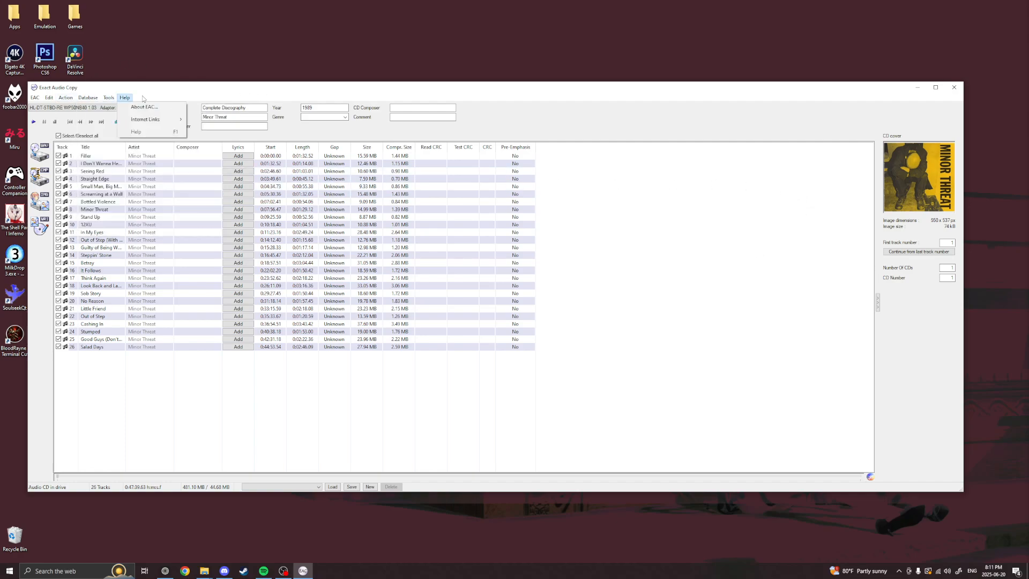
pyautogui.click(65, 97)
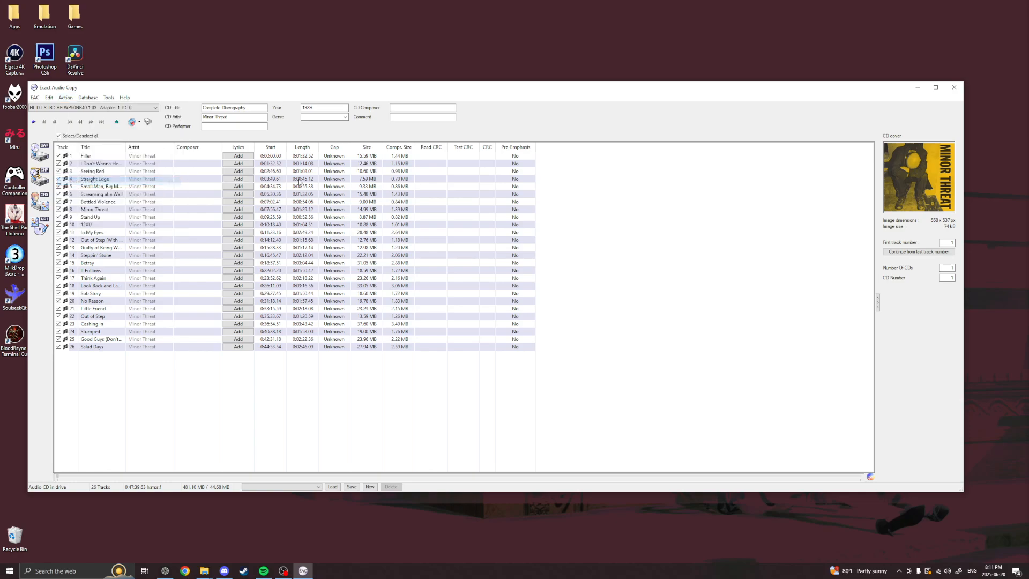
pyautogui.click(117, 122)
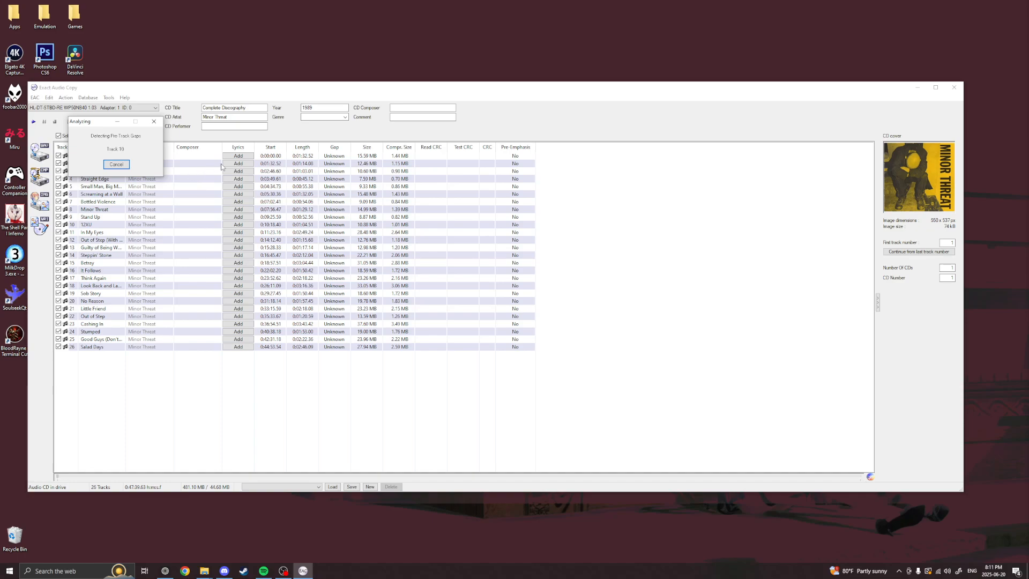
pyautogui.moveTo(204, 569)
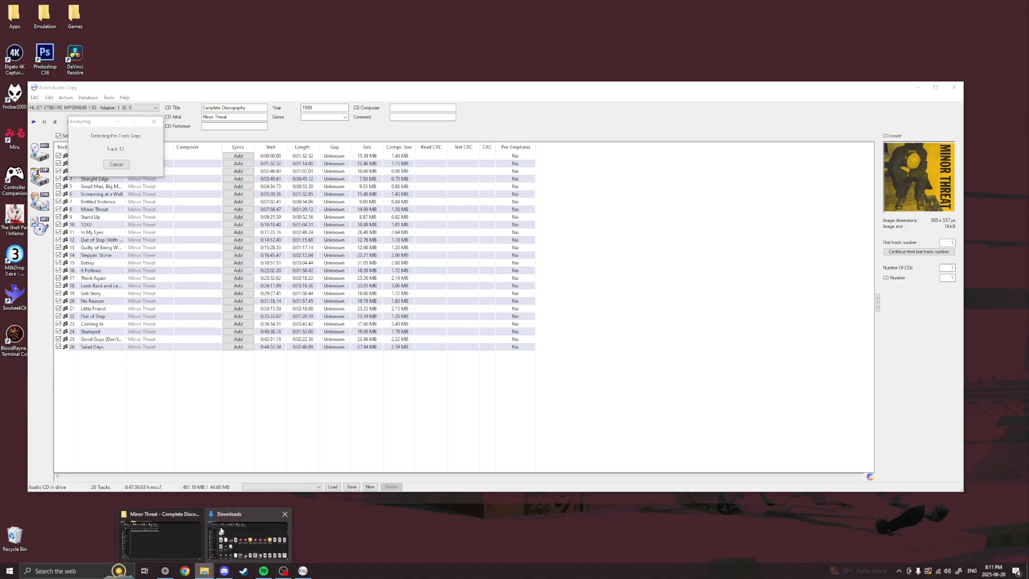
# Step: Bring Explorer forward, go up to Albums, and begin renaming the Minor Threat folder
pyautogui.click(160, 535)
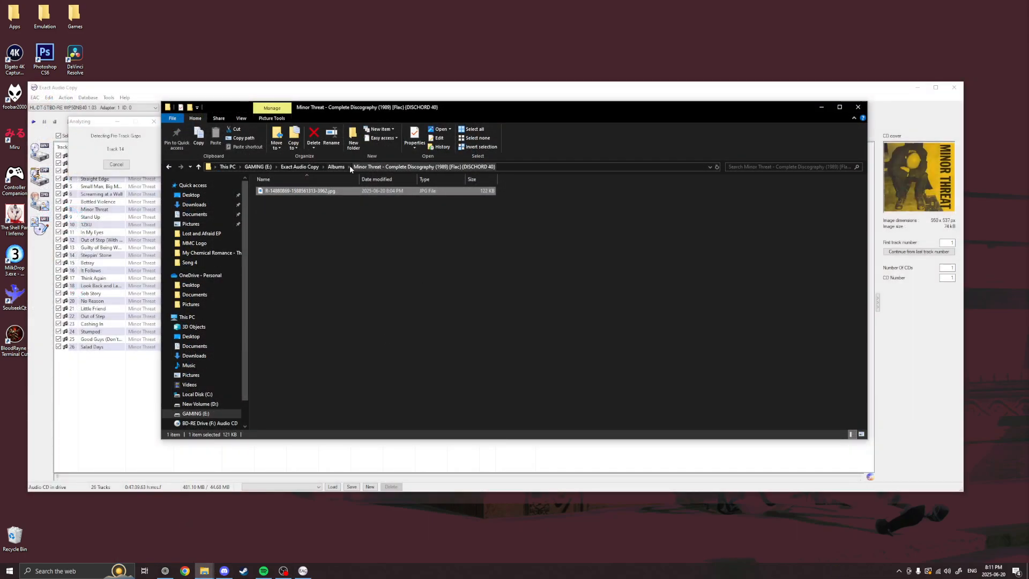
pyautogui.click(336, 166)
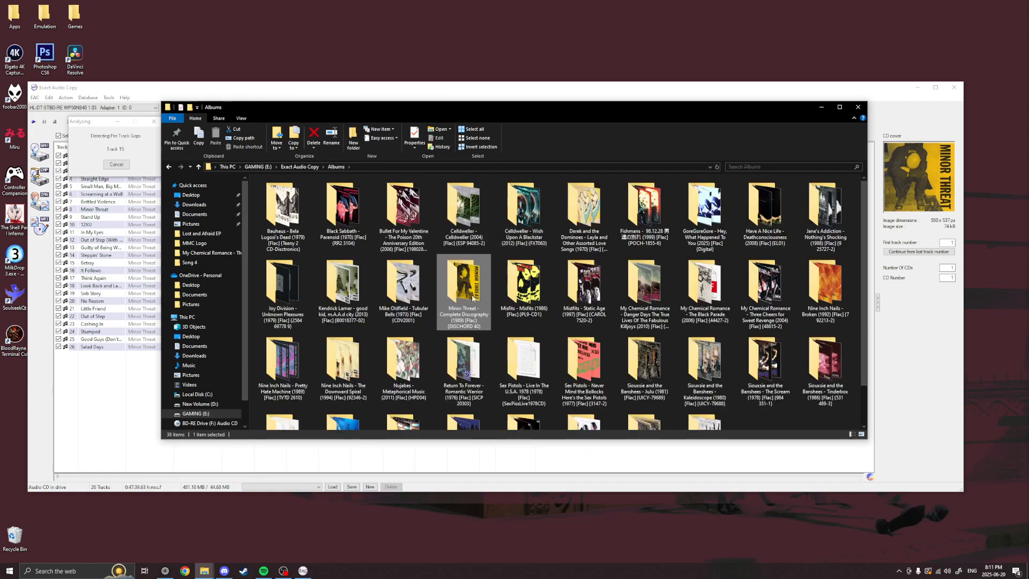
pyautogui.rightClick(463, 288)
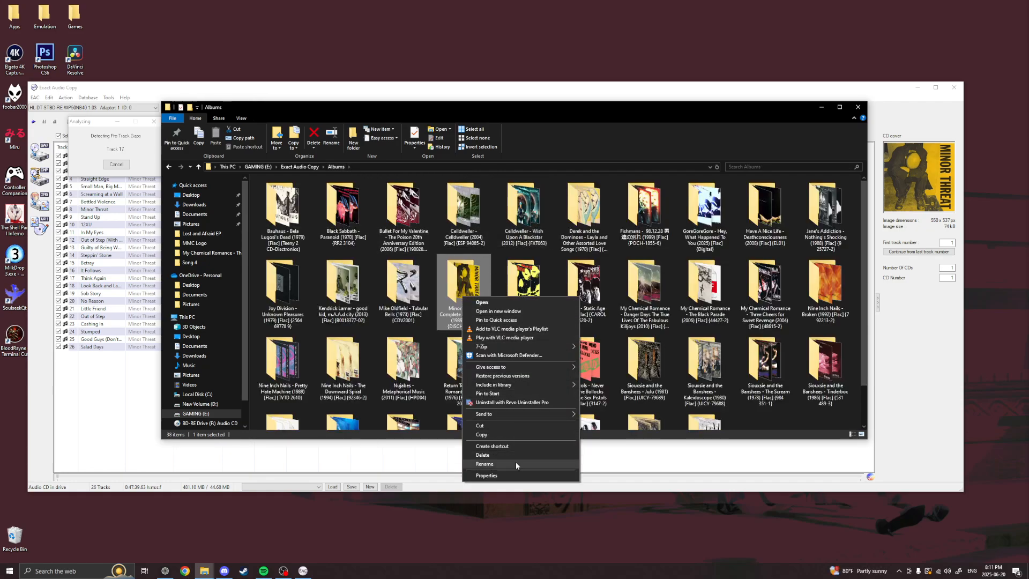
pyautogui.click(484, 464)
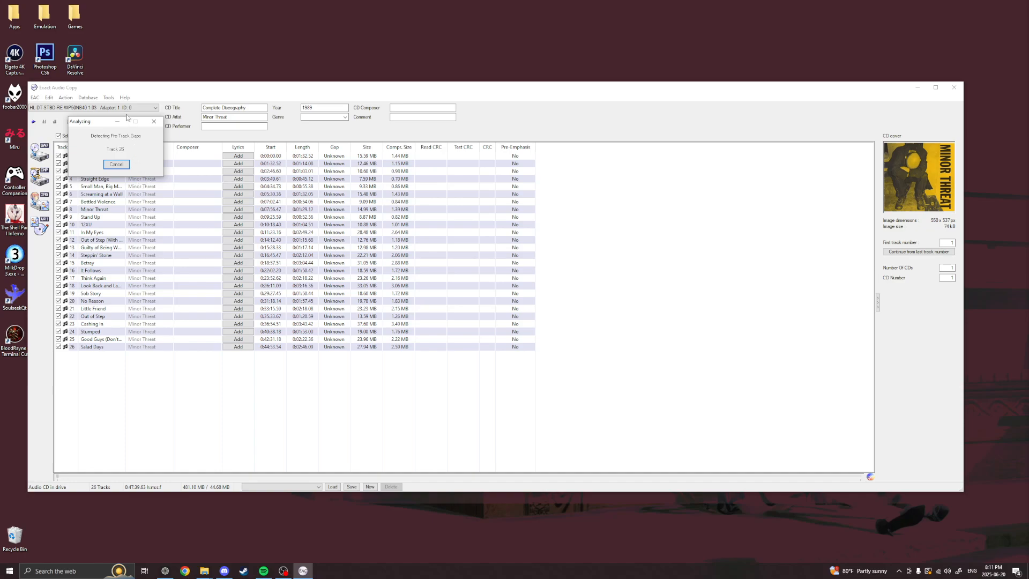
# Step: Save the CUE sheet as 'Minor Threat - Complete Discography (1989) [Flac] [DISCHORD 40]' inside the Minor Threat folder
pyautogui.click(116, 164)
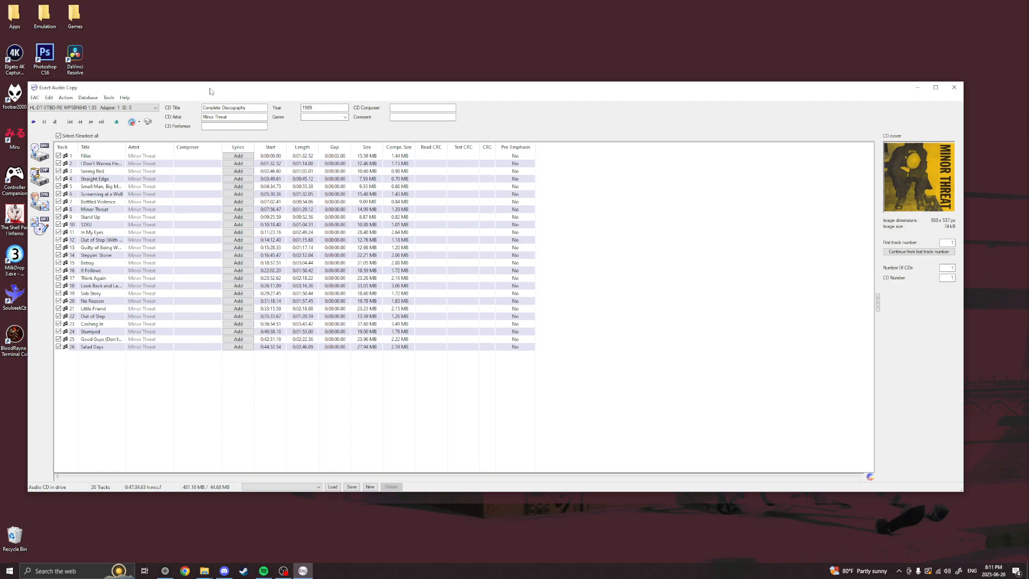
pyautogui.click(65, 97)
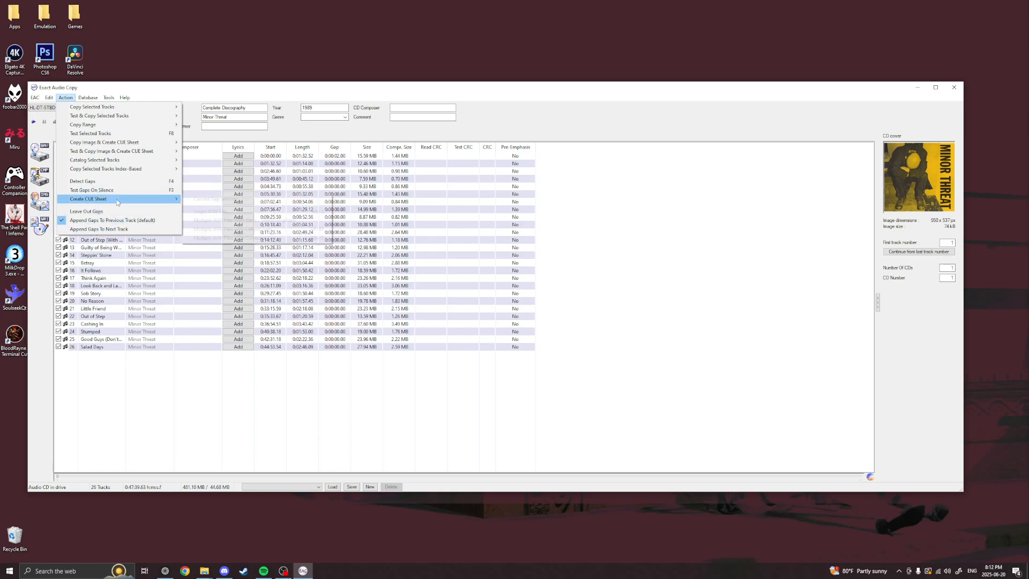
pyautogui.moveTo(88, 199)
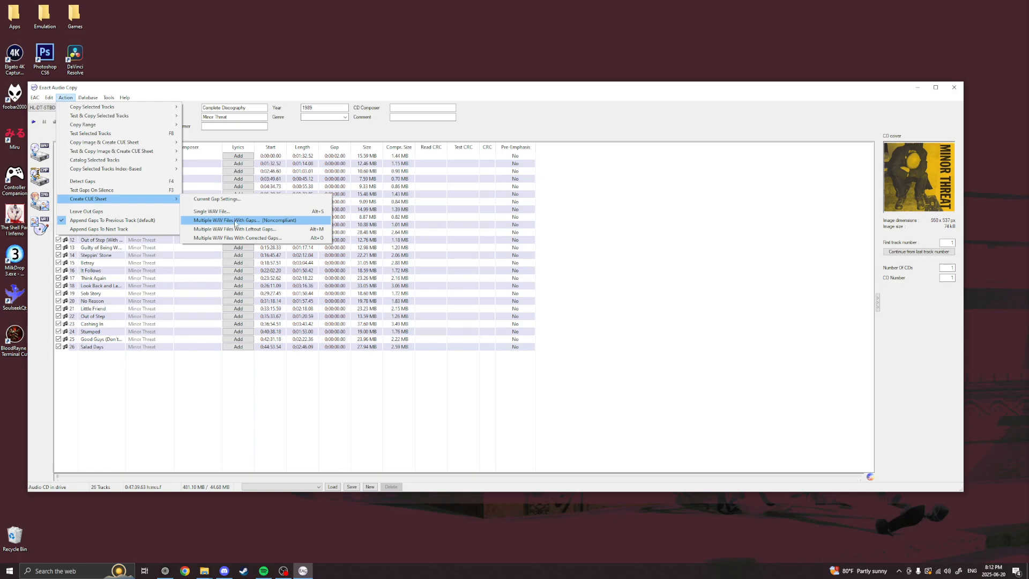
pyautogui.moveTo(273, 222)
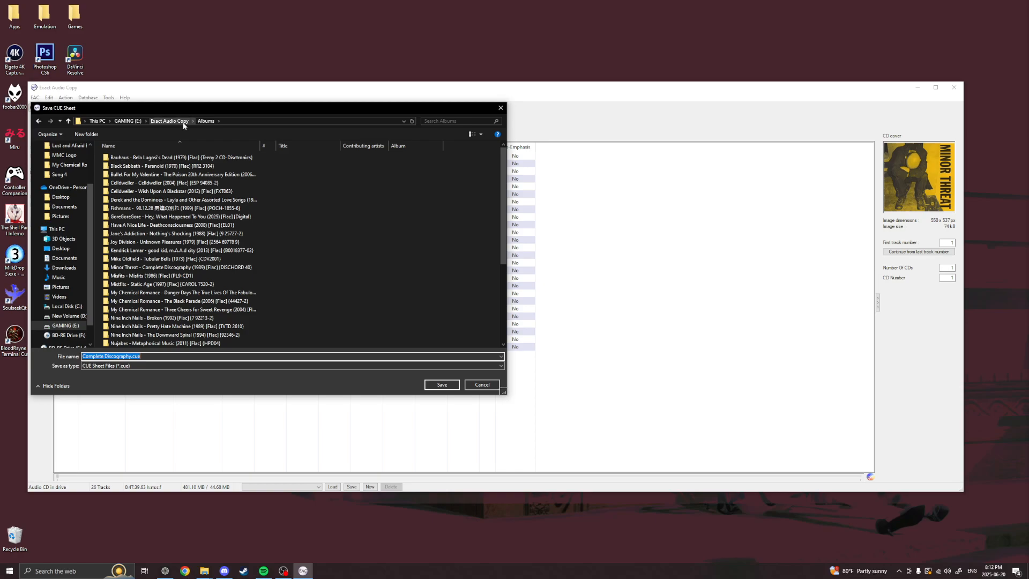
pyautogui.click(178, 216)
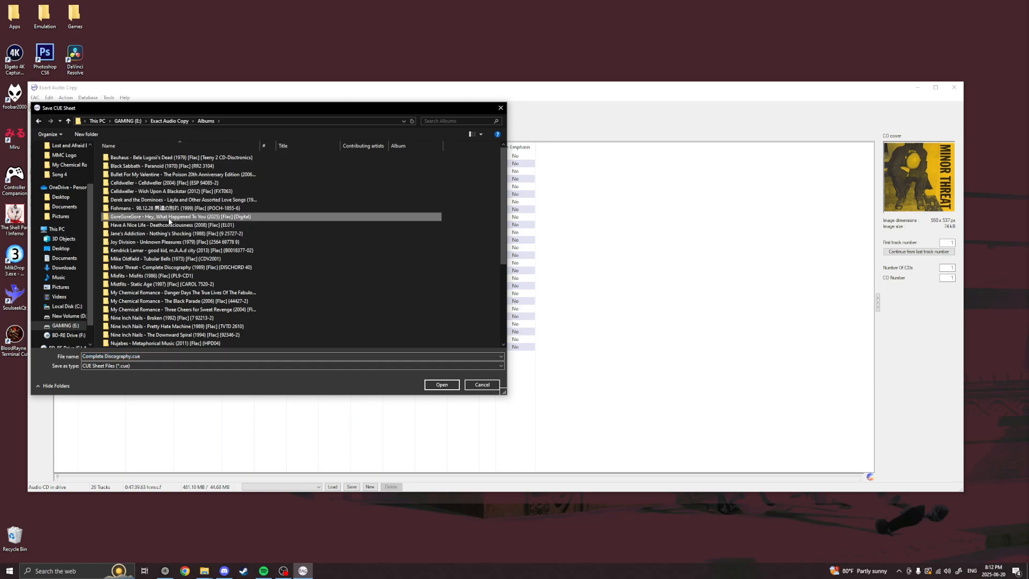
pyautogui.click(178, 267)
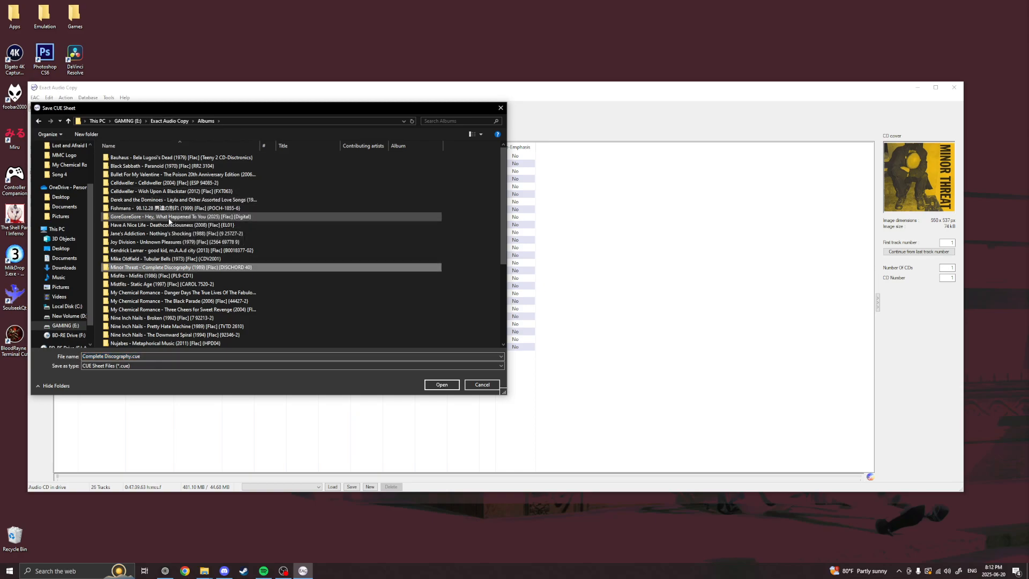
pyautogui.doubleClick(176, 267)
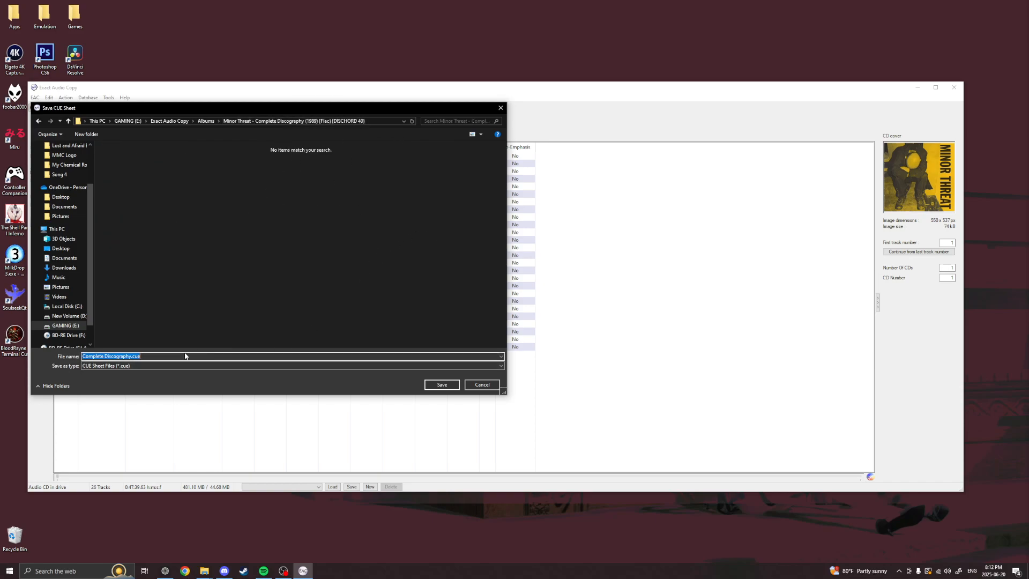
pyautogui.write('Minor Threat - Complete Discography (1989) [Flac] [DISCHORD 40]')
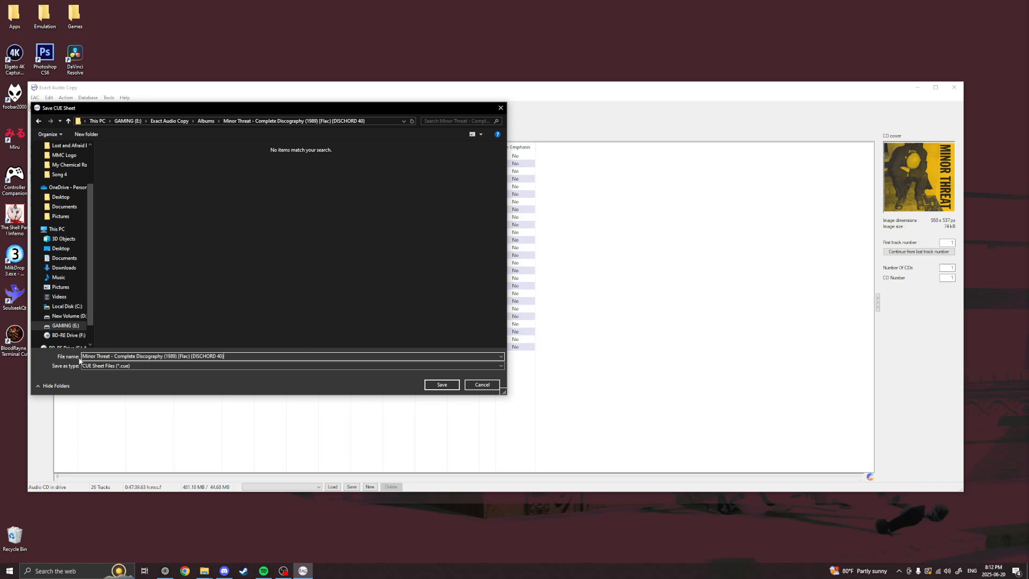
pyautogui.click(441, 384)
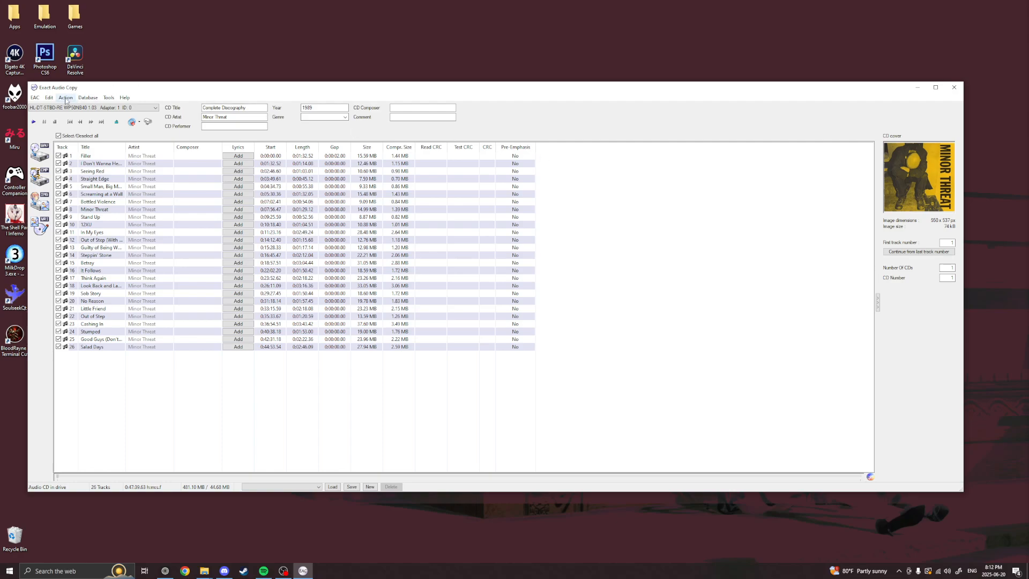
# Step: Test and copy all tracks as compressed files into the Minor Threat album folder
pyautogui.click(65, 97)
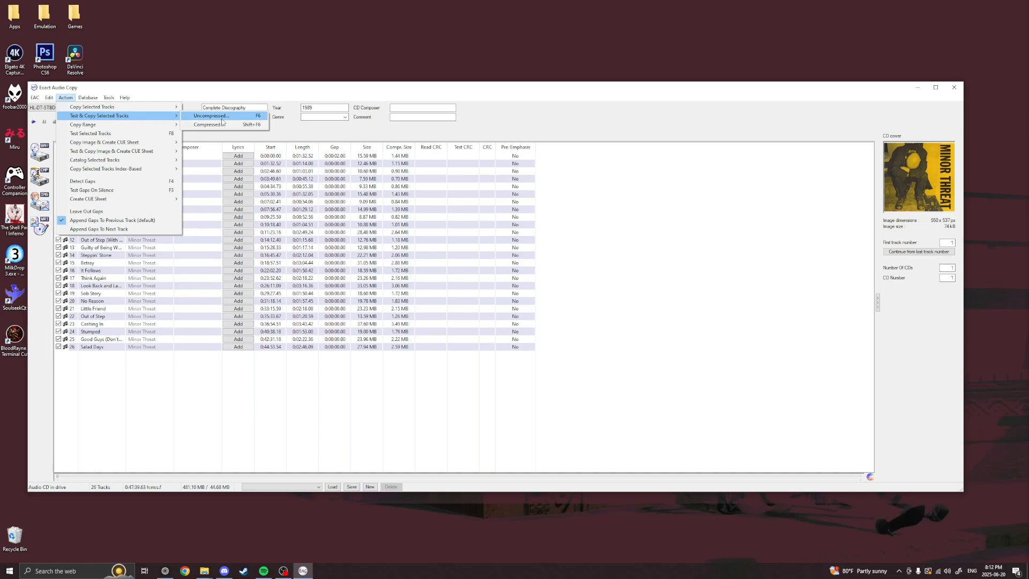
pyautogui.click(210, 125)
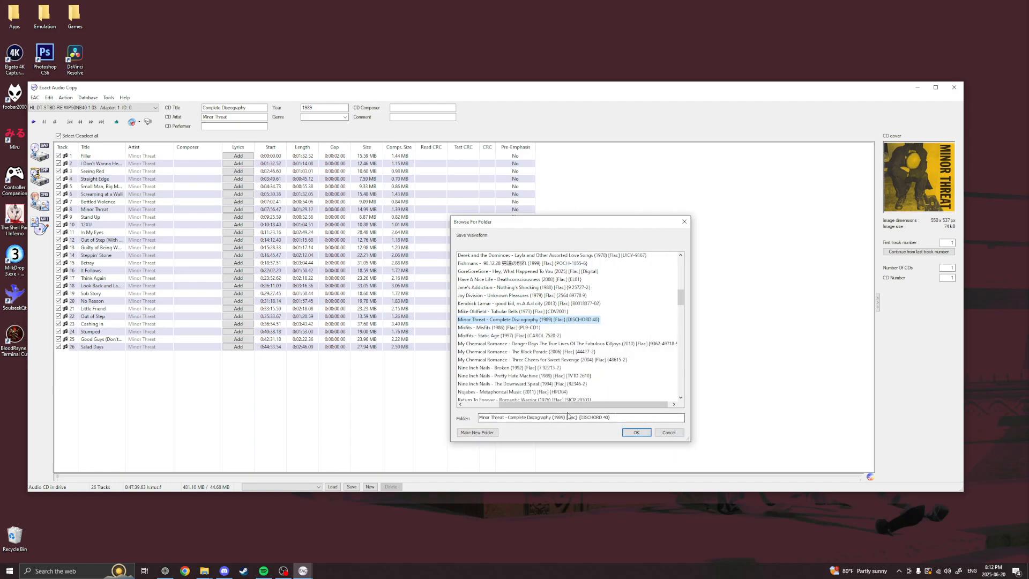
pyautogui.click(635, 432)
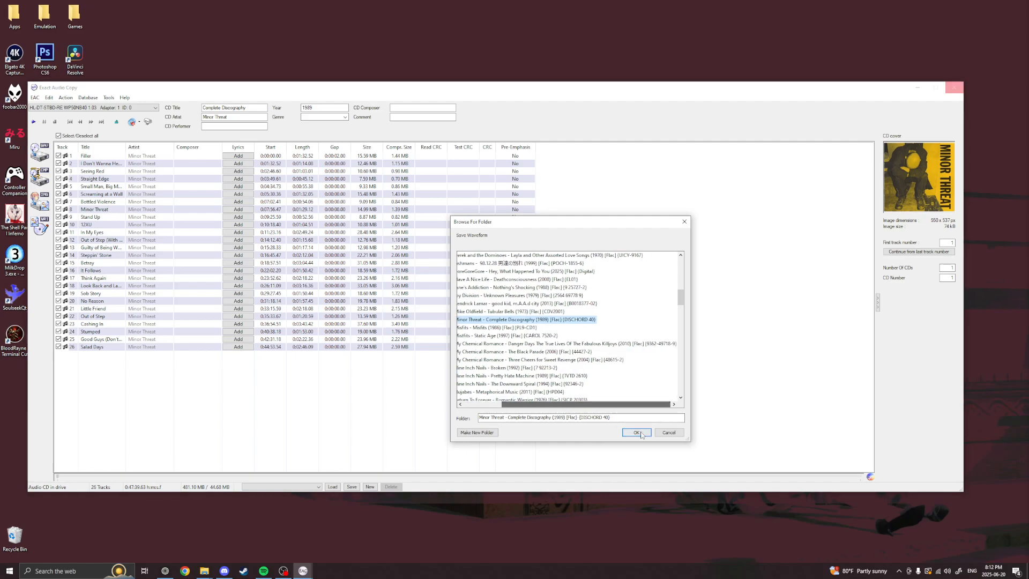
pyautogui.click(635, 432)
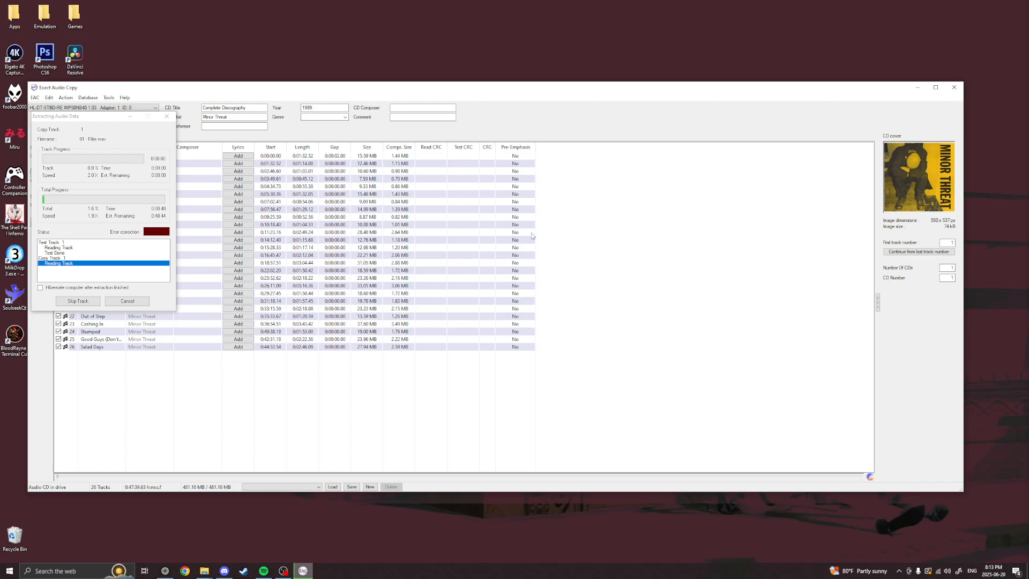
pyautogui.moveTo(618, 233)
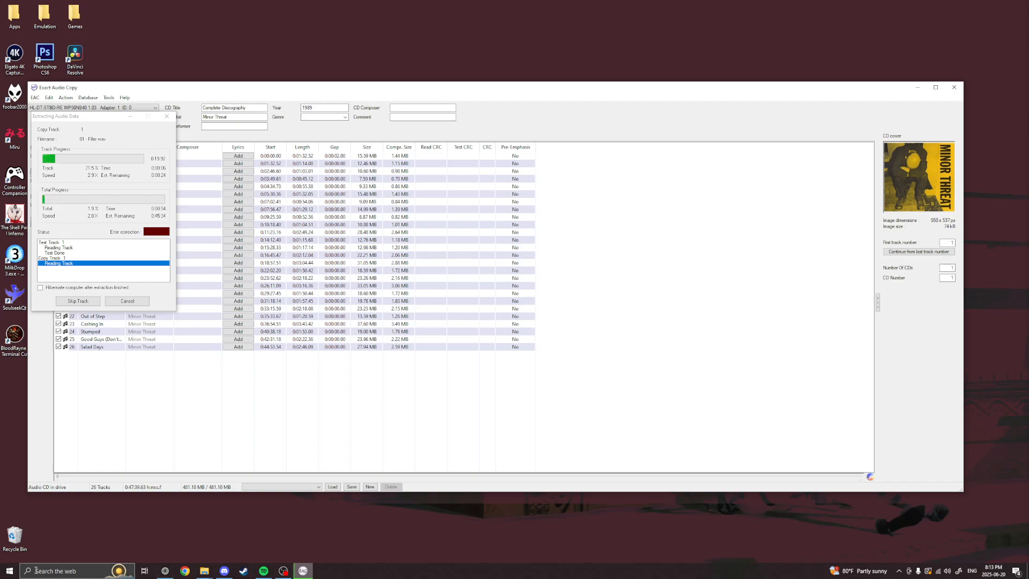
# Step: Search the Start menu for mp3tag
pyautogui.click(8, 570)
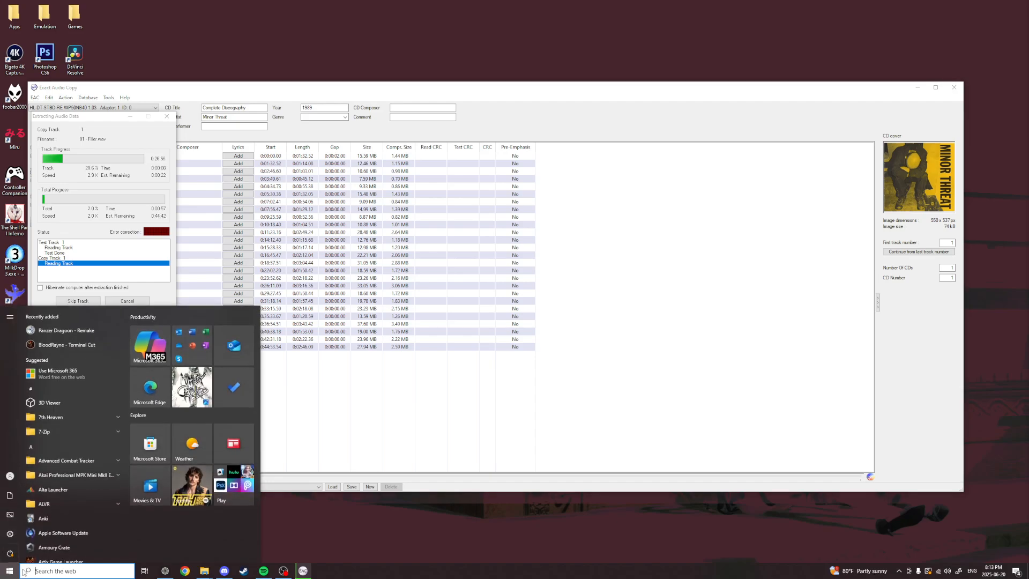
pyautogui.write('mp3tag')
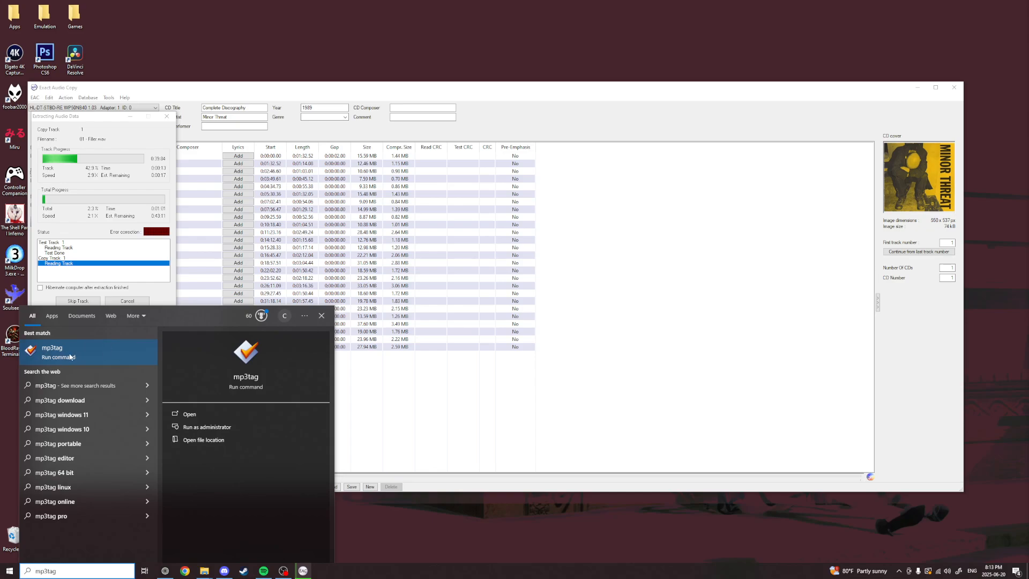
pyautogui.moveTo(104, 357)
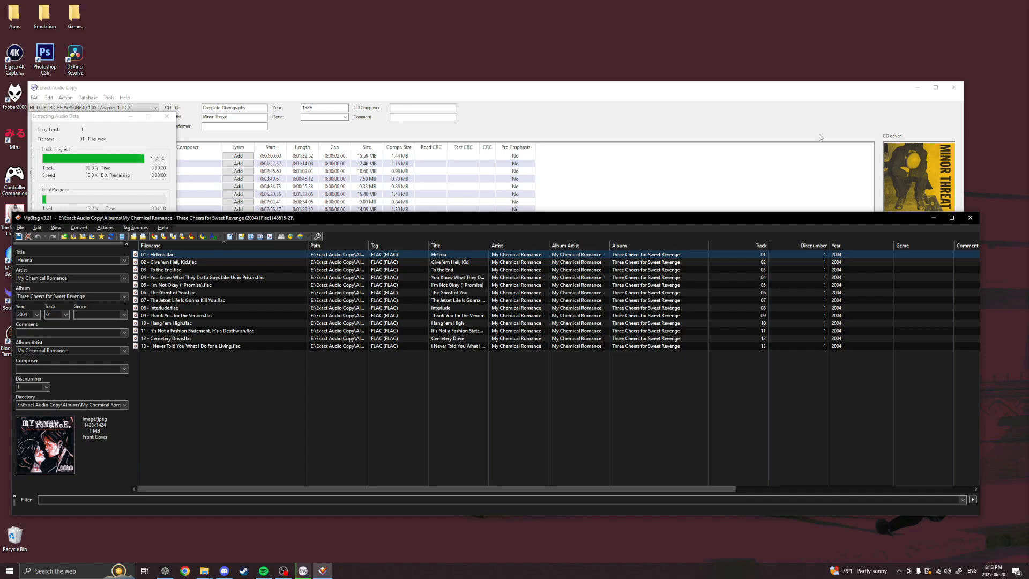
pyautogui.moveTo(724, 196)
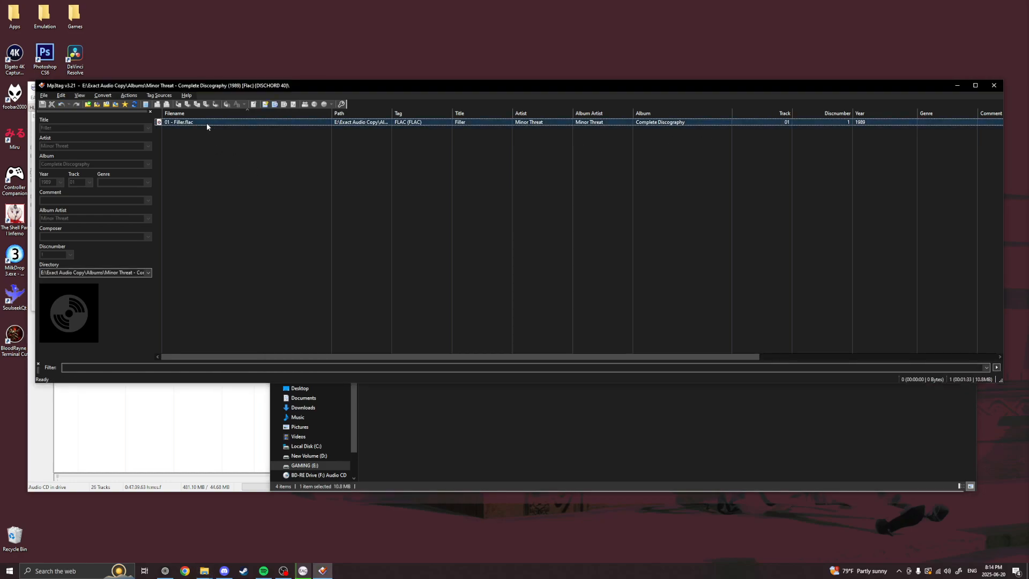
# Step: Embed the Minor Threat cover into 01 - Filler.flac, save the tag, then use the cover image's context menu
pyautogui.click(179, 122)
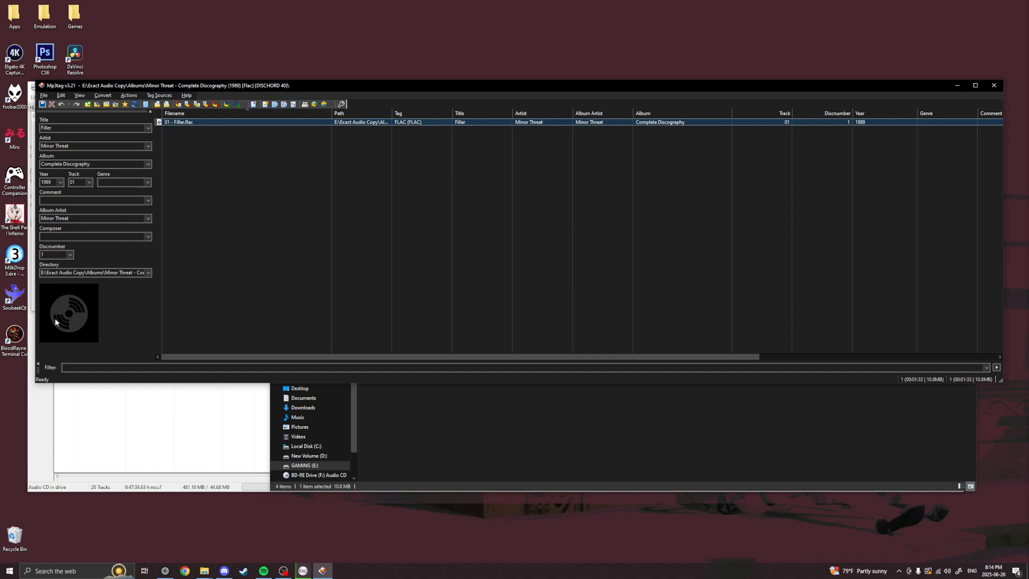
pyautogui.tripleClick(94, 128)
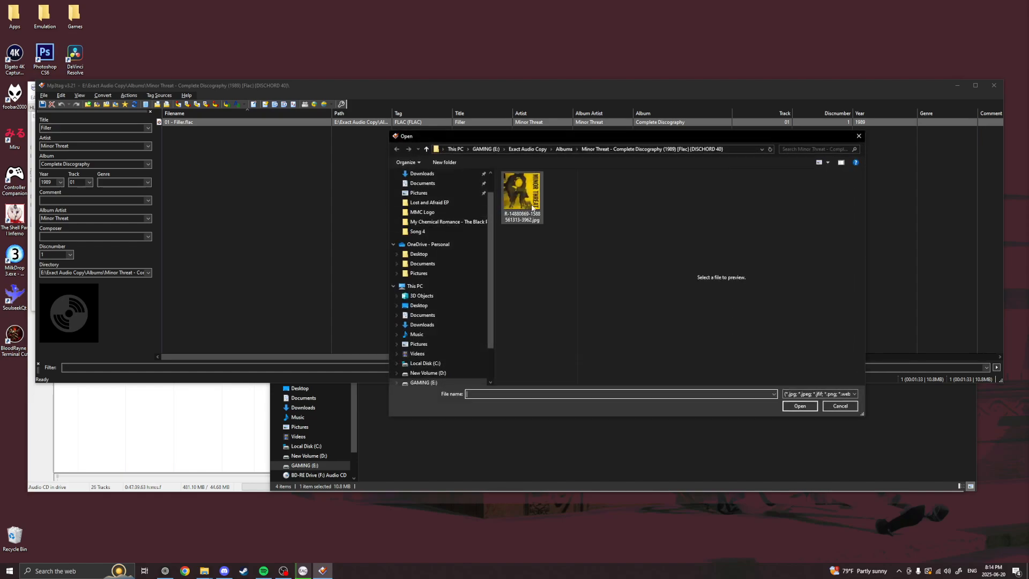
pyautogui.click(798, 406)
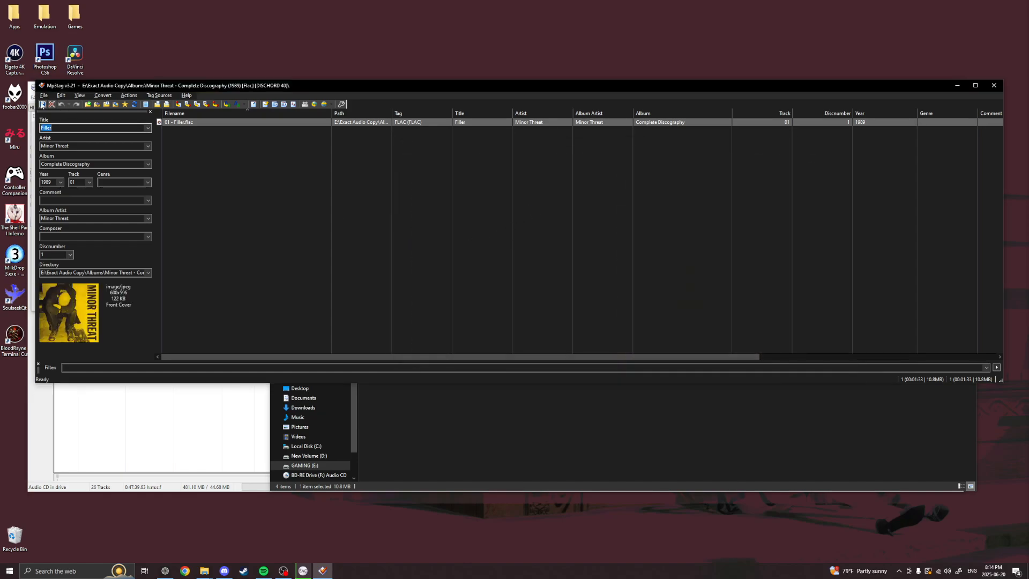
pyautogui.click(42, 104)
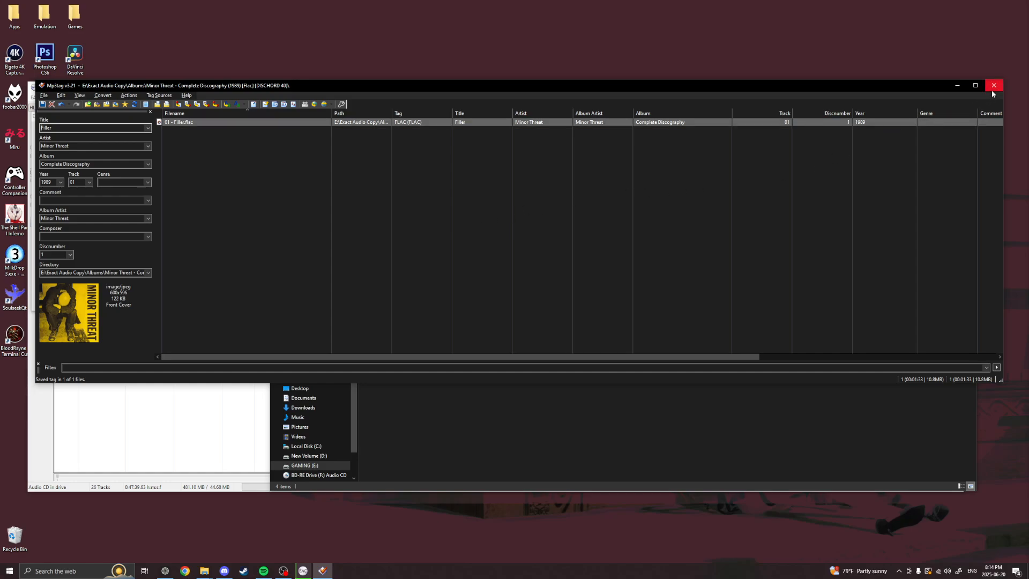
pyautogui.moveTo(957, 85)
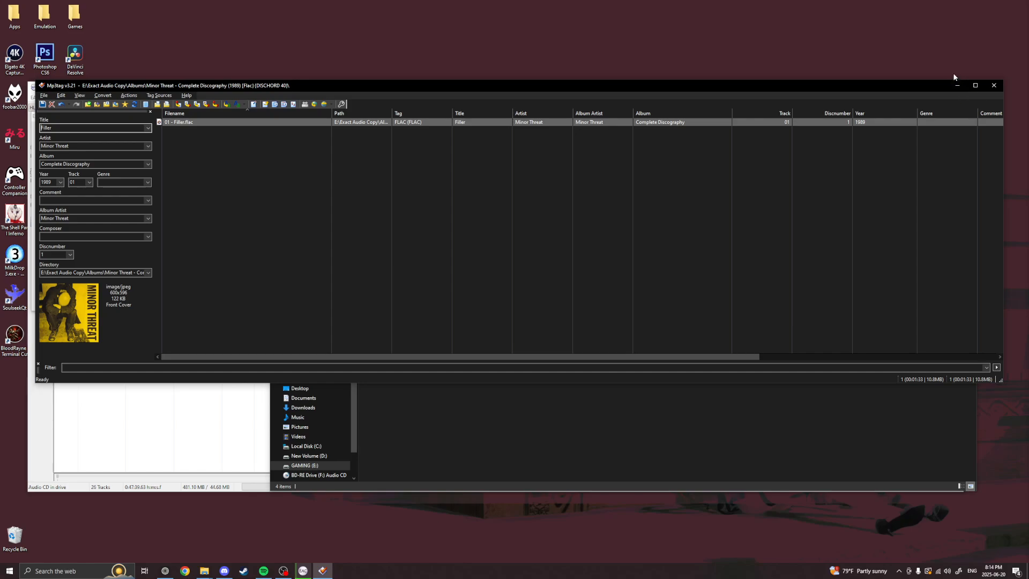
pyautogui.moveTo(603, 254)
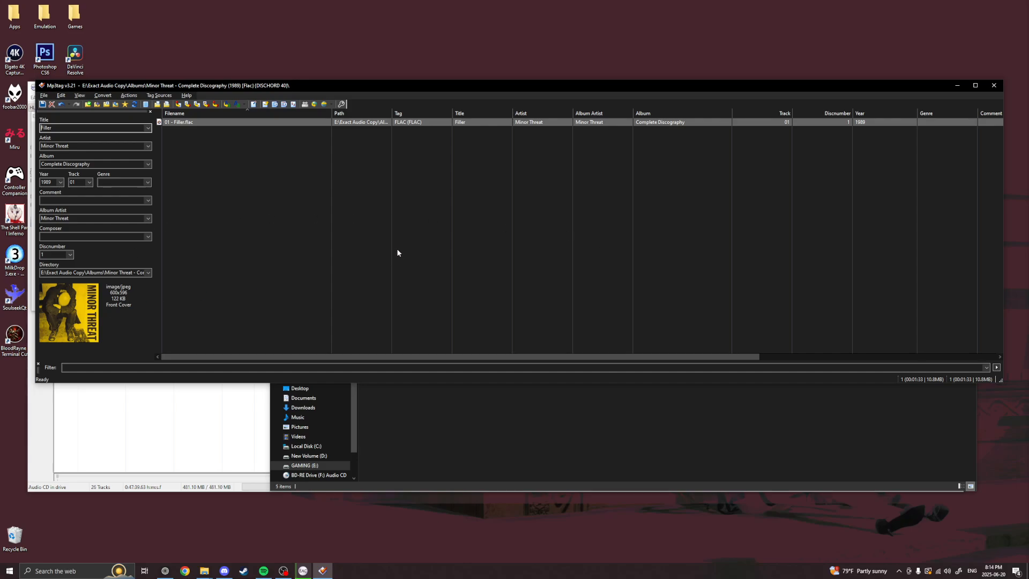
pyautogui.rightClick(68, 312)
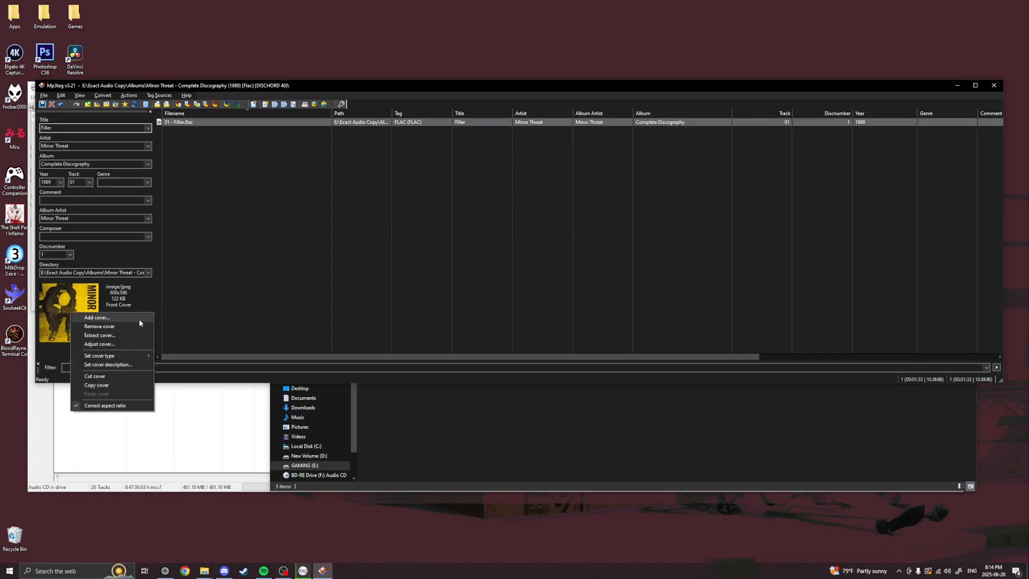
pyautogui.click(100, 326)
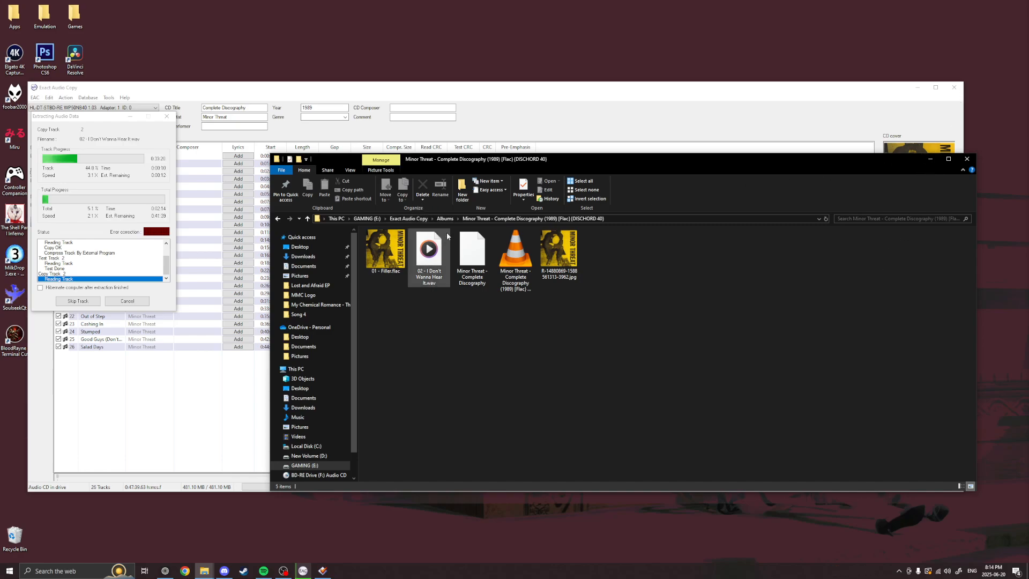
# Step: Return to the Albums folder, scroll the listing and select all album folders
pyautogui.click(444, 219)
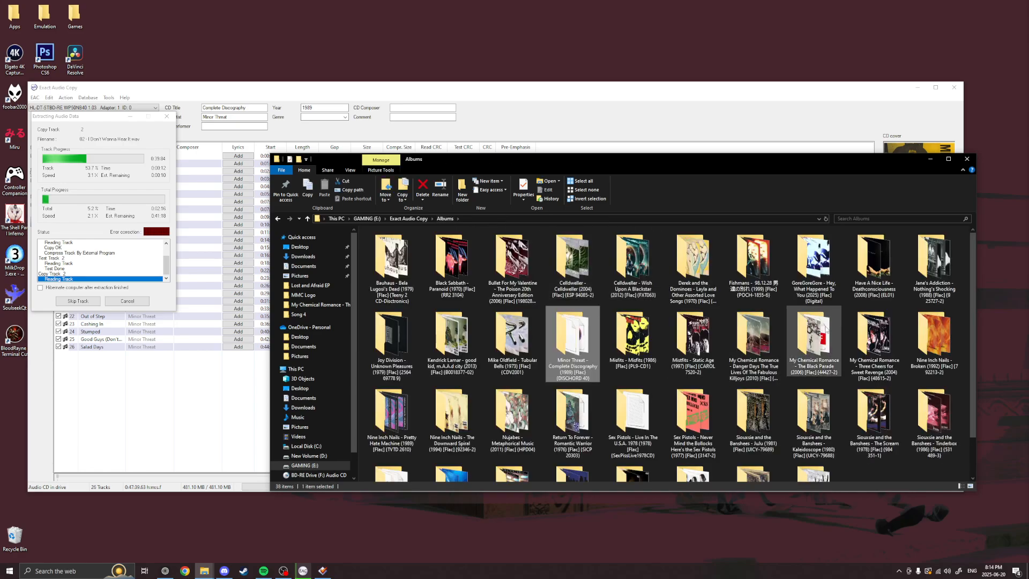
pyautogui.scroll(-3)
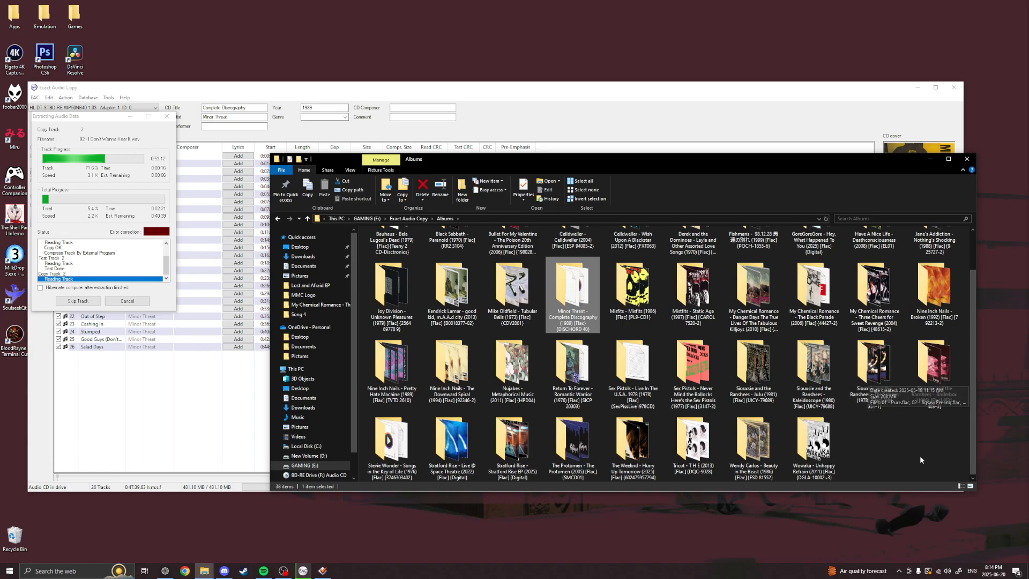
pyautogui.click(581, 181)
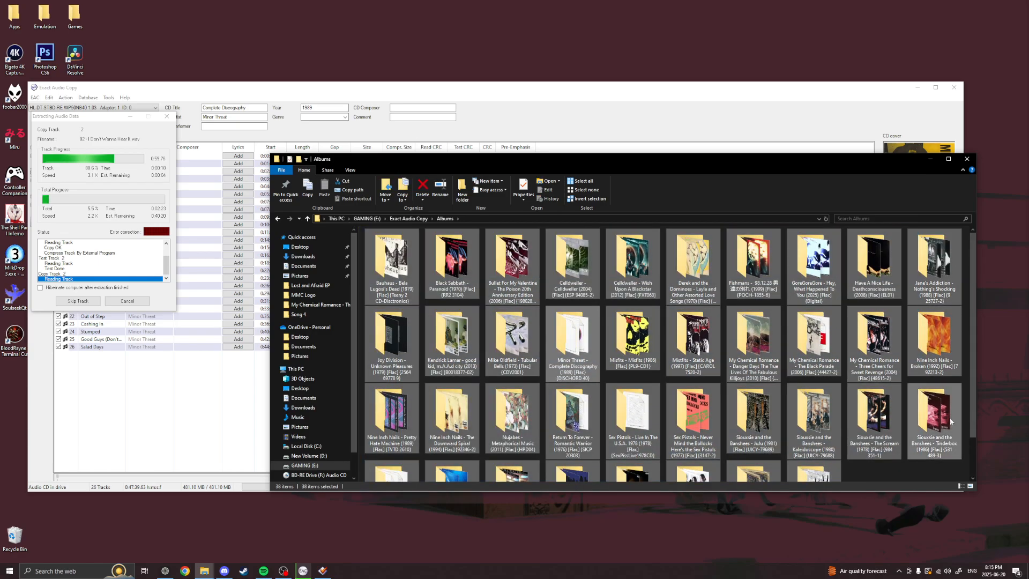